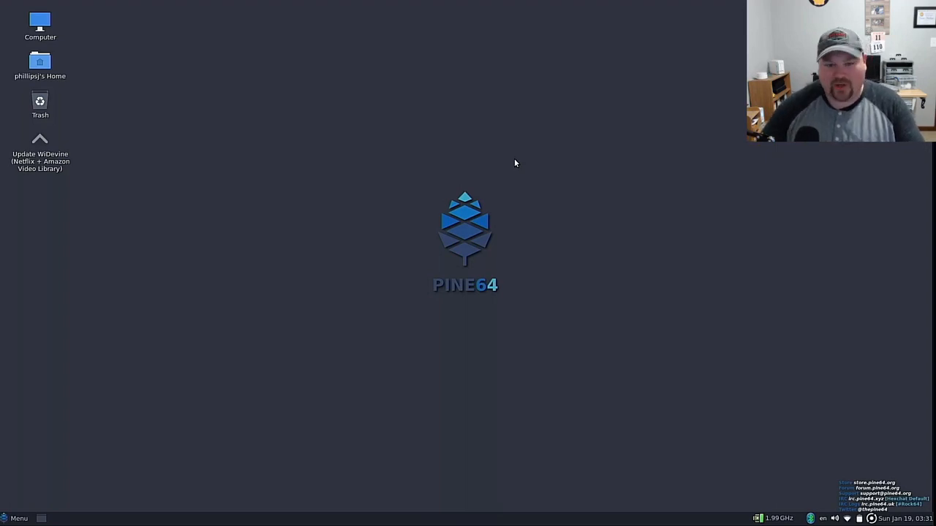
mouse_move(563, 179)
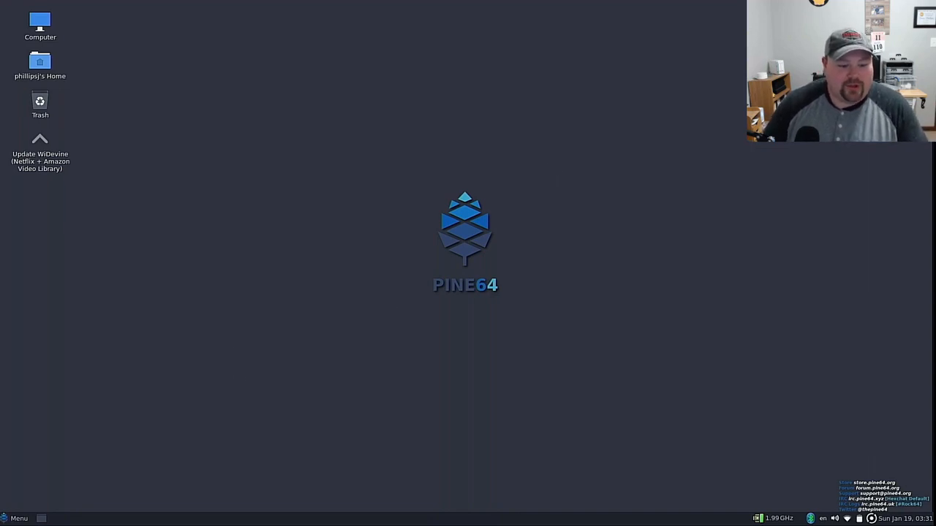
mouse_move(264, 519)
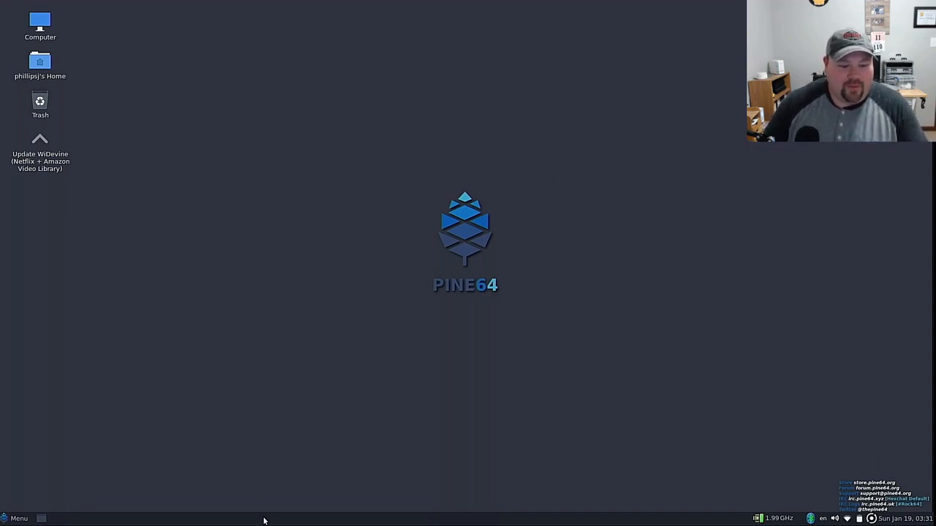
Move the MATE panel to the top at 30 pixels tall and open the applications menu
right_click(264, 519)
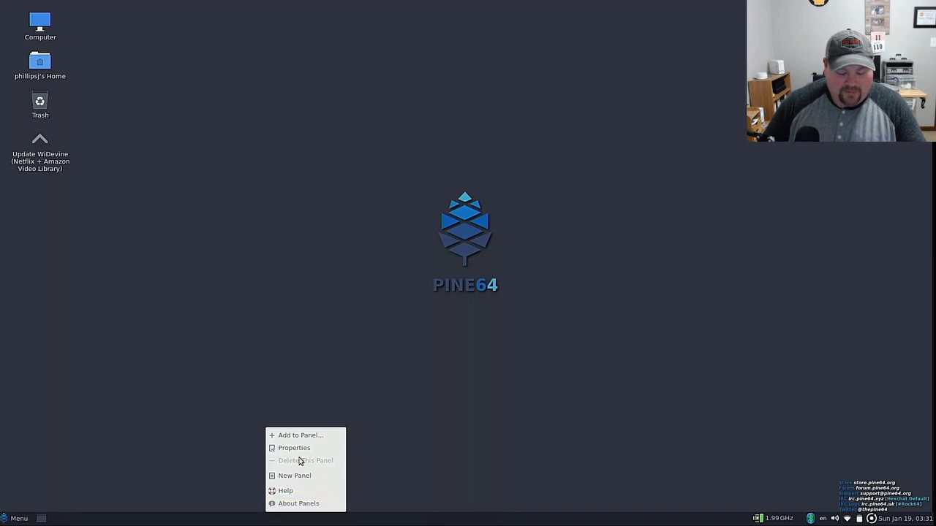
left_click(293, 448)
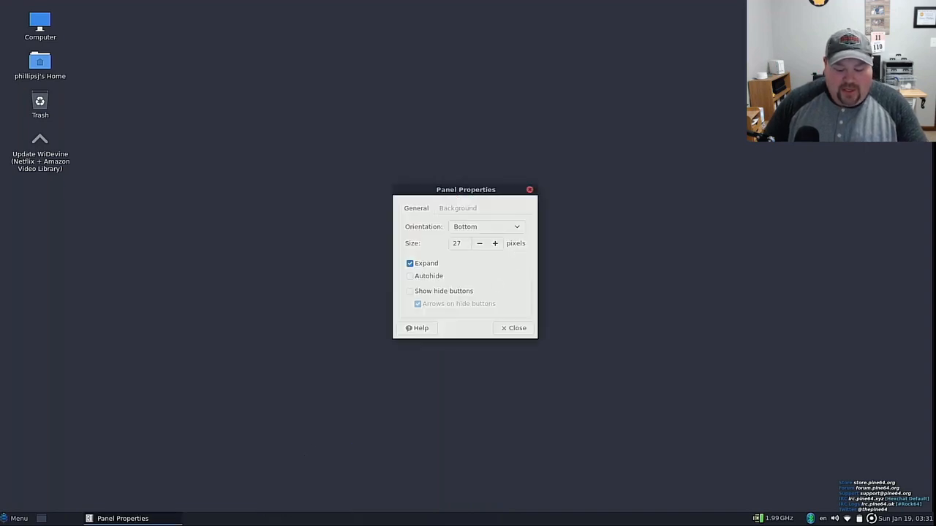
left_click(485, 226)
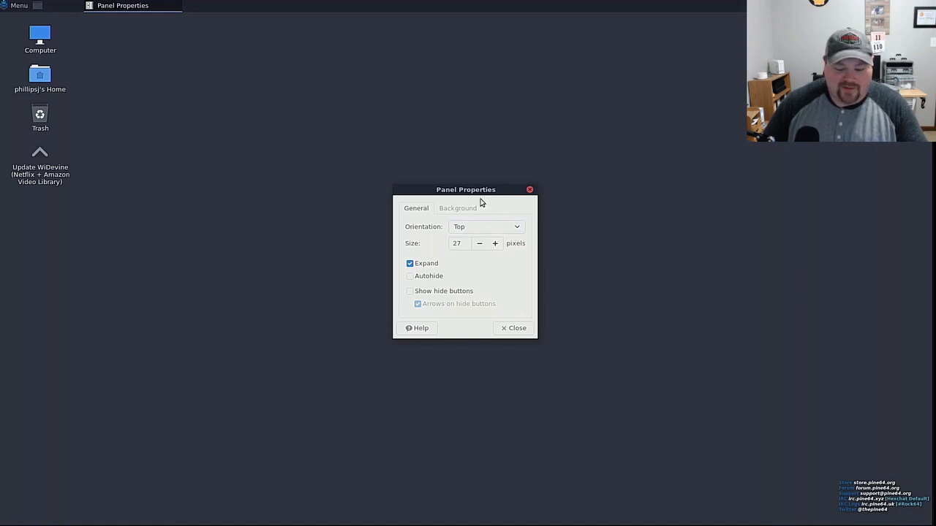
mouse_move(496, 243)
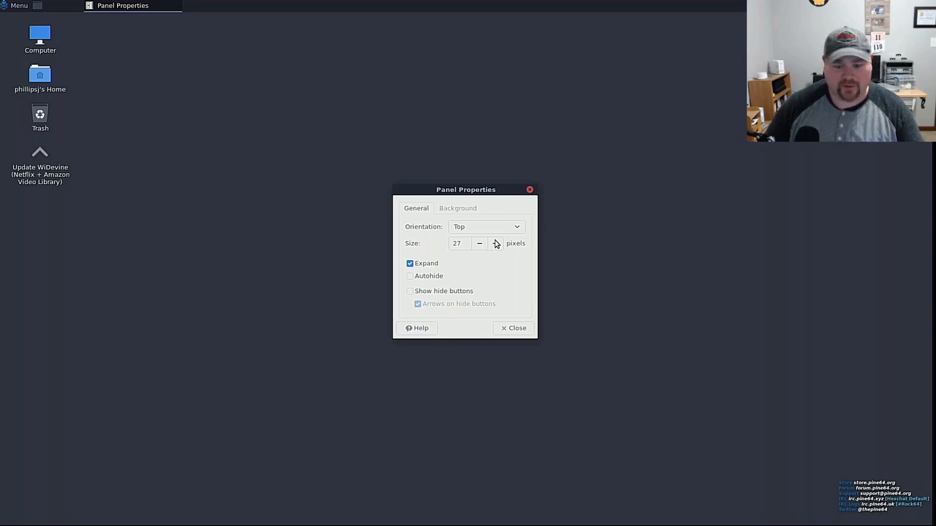
left_click(496, 241)
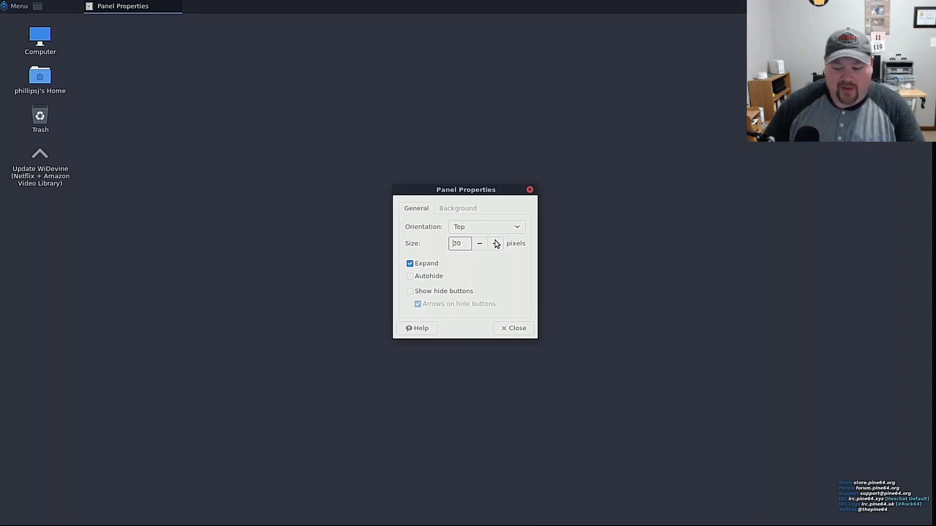
mouse_move(516, 285)
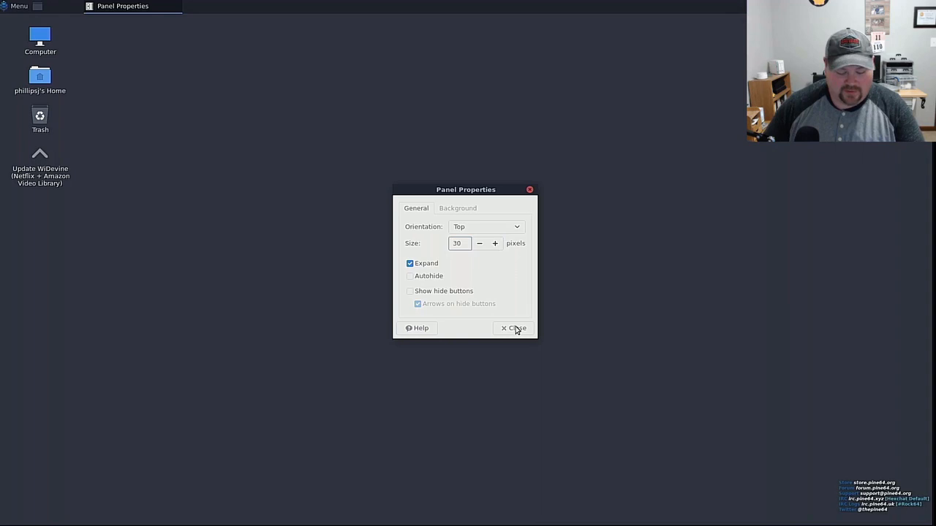
left_click(515, 327)
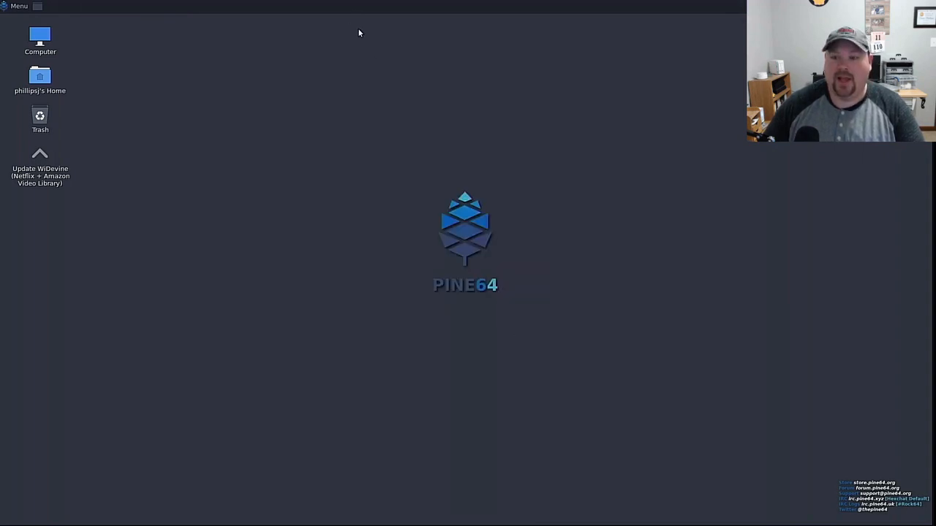
mouse_move(366, 87)
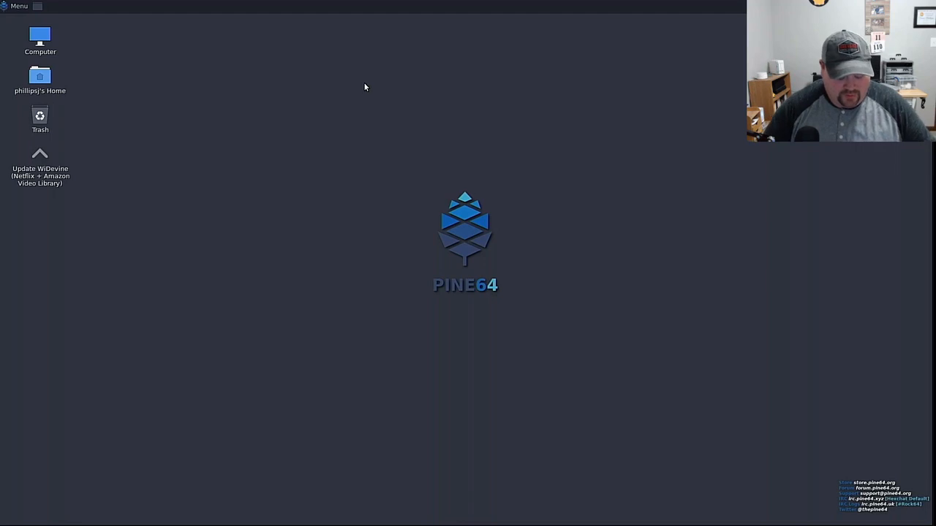
left_click(19, 5)
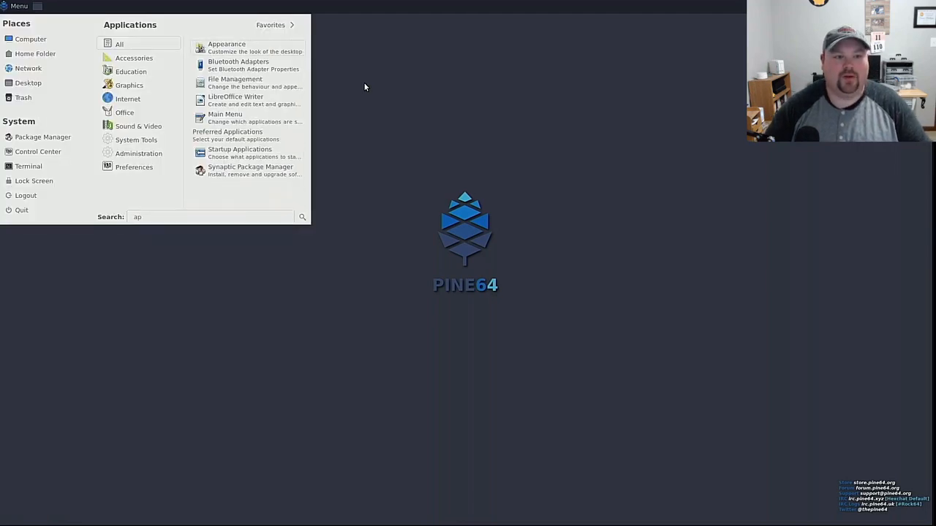
Launch Appearance Preferences and set the application font size to 11
left_click(365, 87)
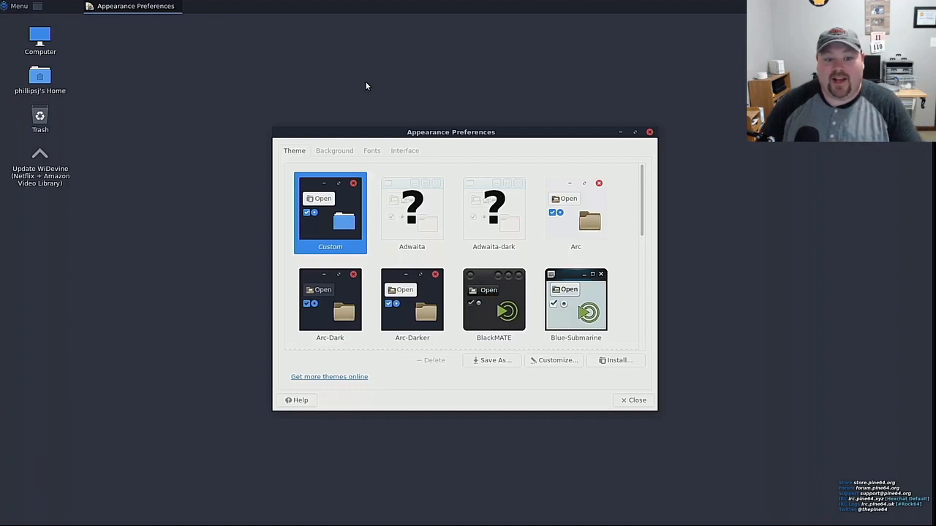
mouse_move(388, 109)
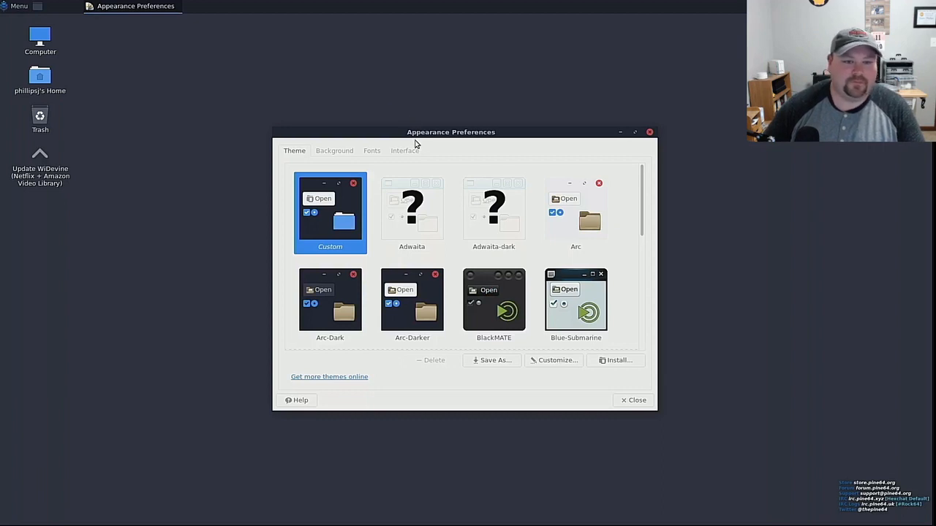
left_click(334, 150)
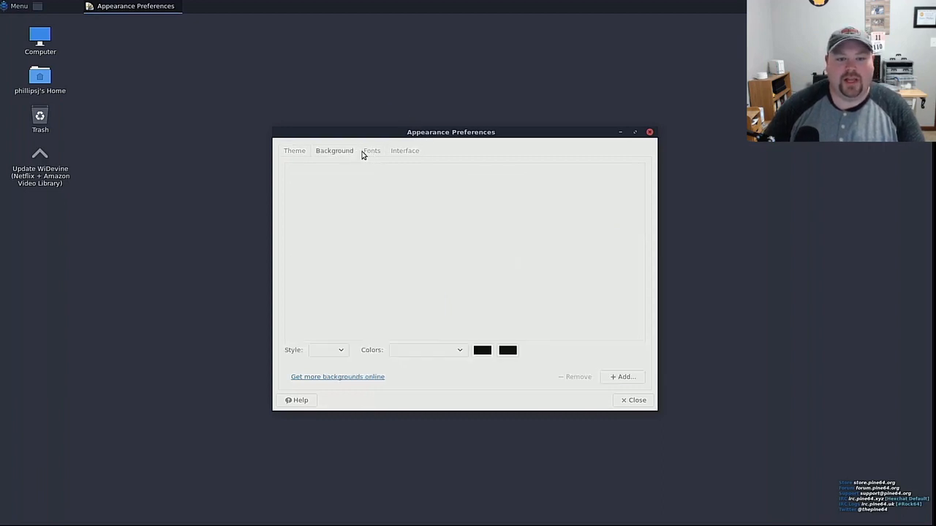
left_click(371, 151)
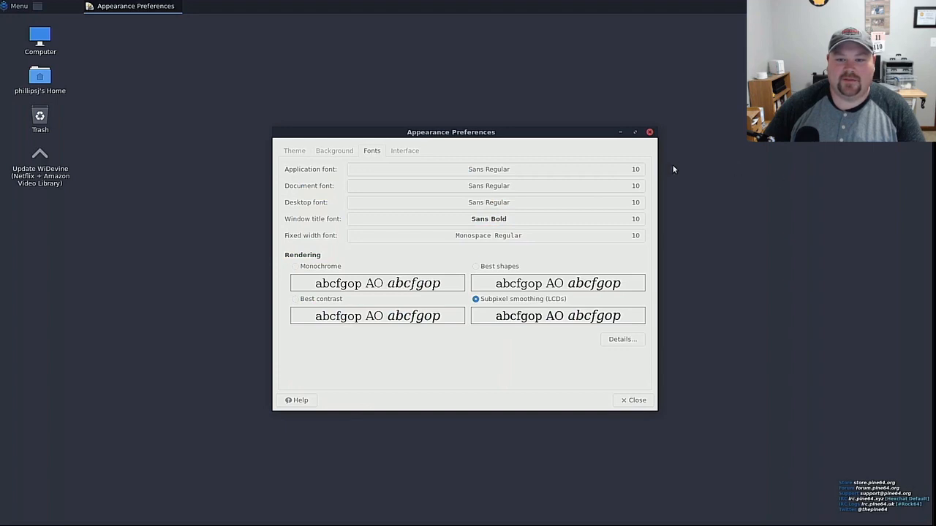
left_click(489, 169)
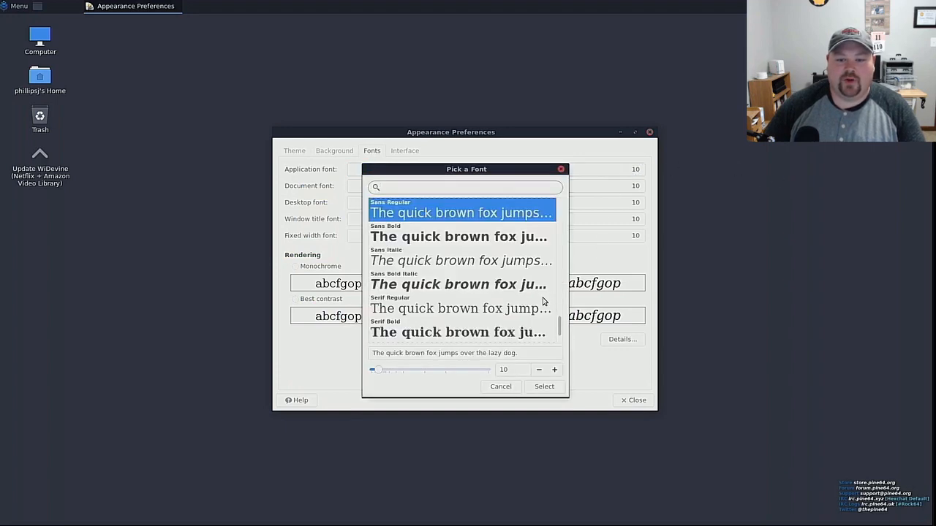
left_click(554, 370)
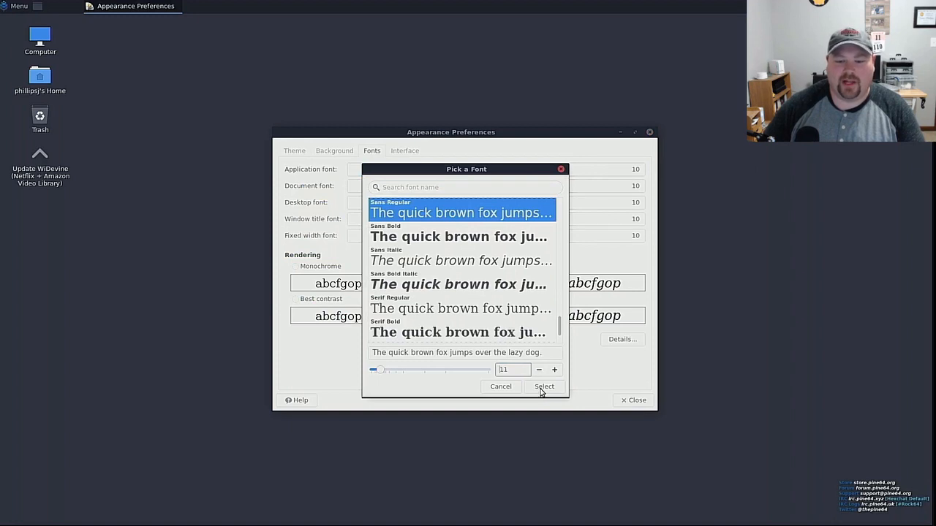
left_click(543, 386)
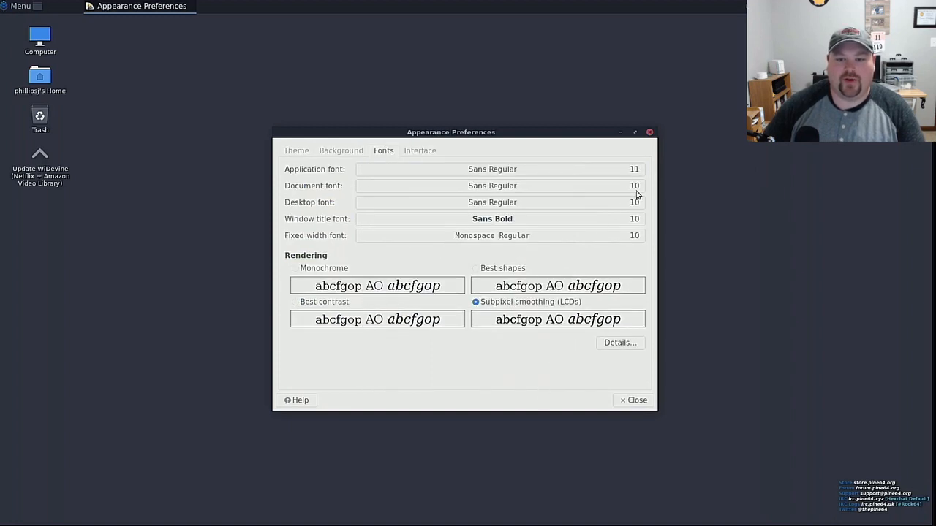
Set the document, desktop and window title fonts to size 11
left_click(492, 185)
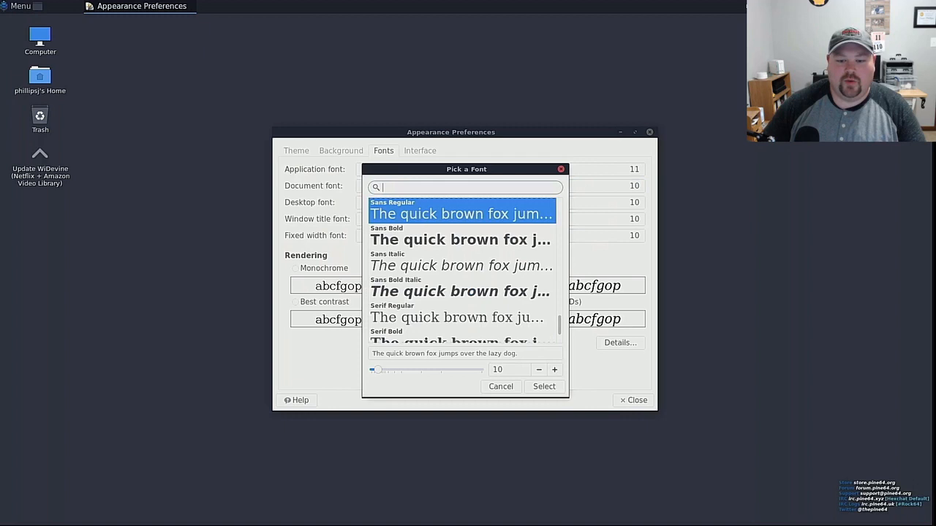
left_click(543, 386)
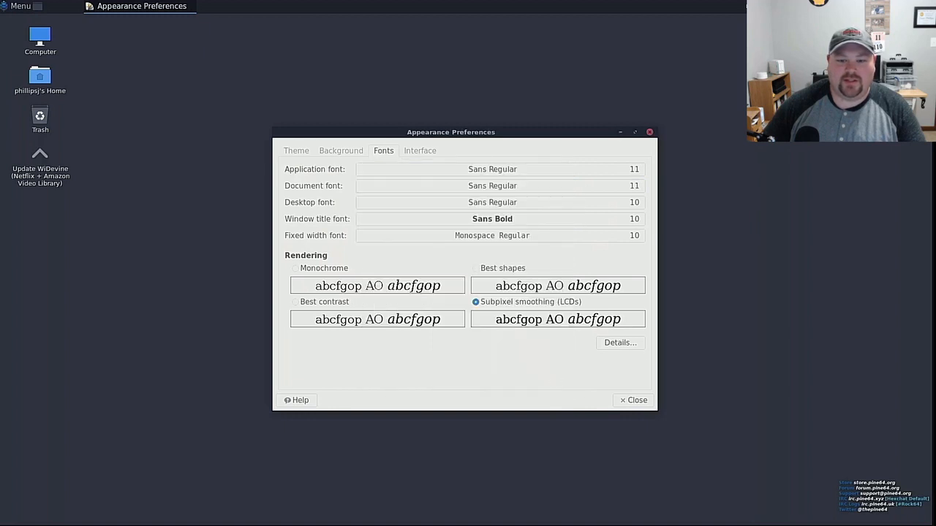
left_click(492, 169)
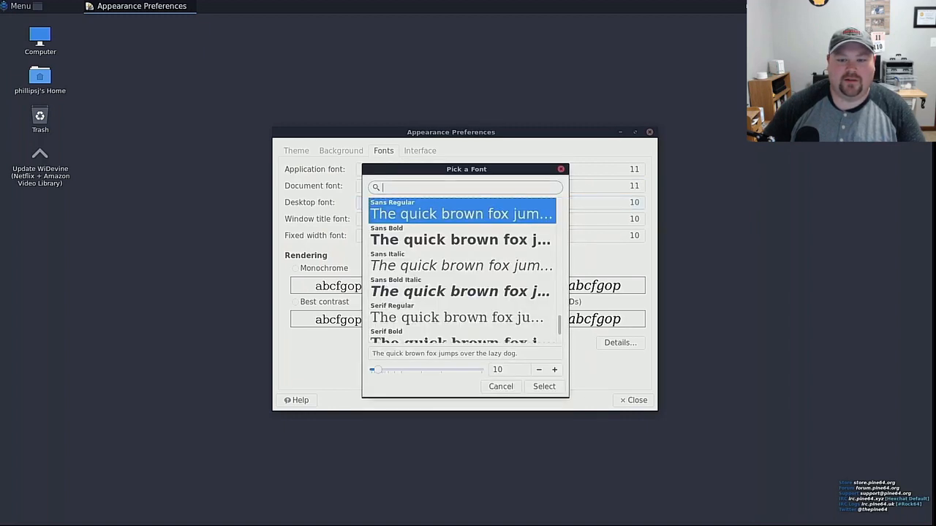
left_click(554, 369)
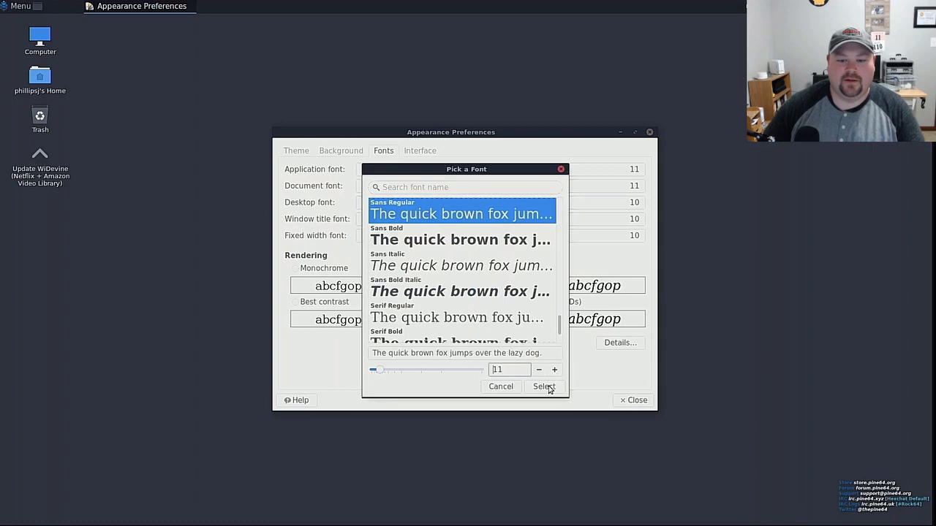
left_click(544, 386)
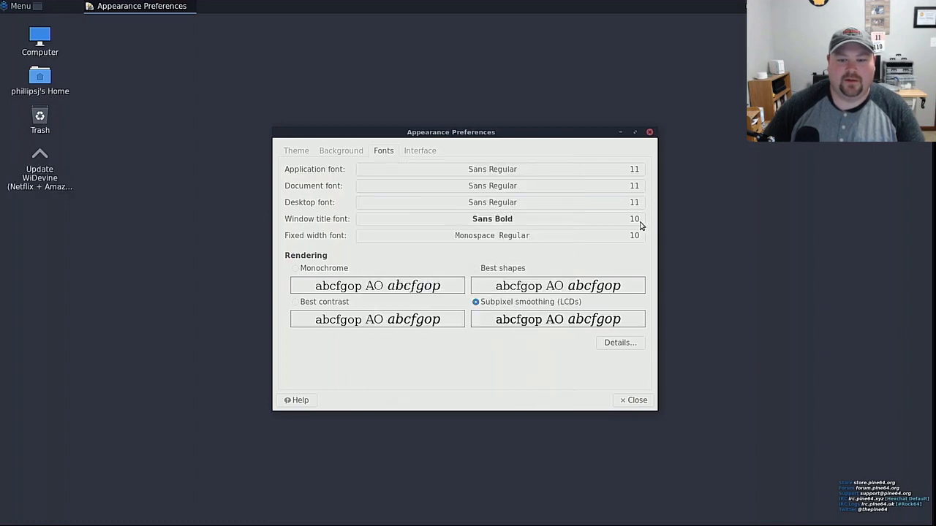
left_click(492, 218)
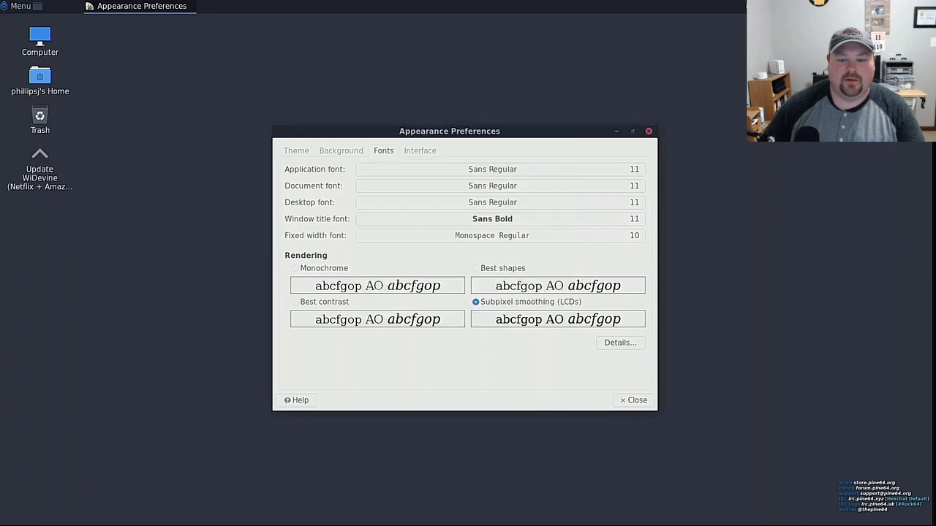
mouse_move(635, 236)
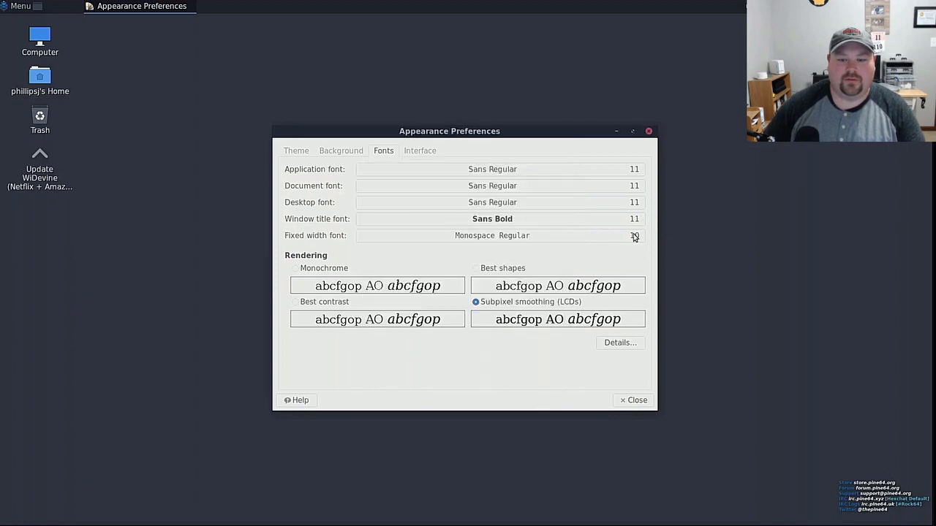
Set the fixed width font to Monospace Regular 11 and close the preferences
left_click(492, 235)
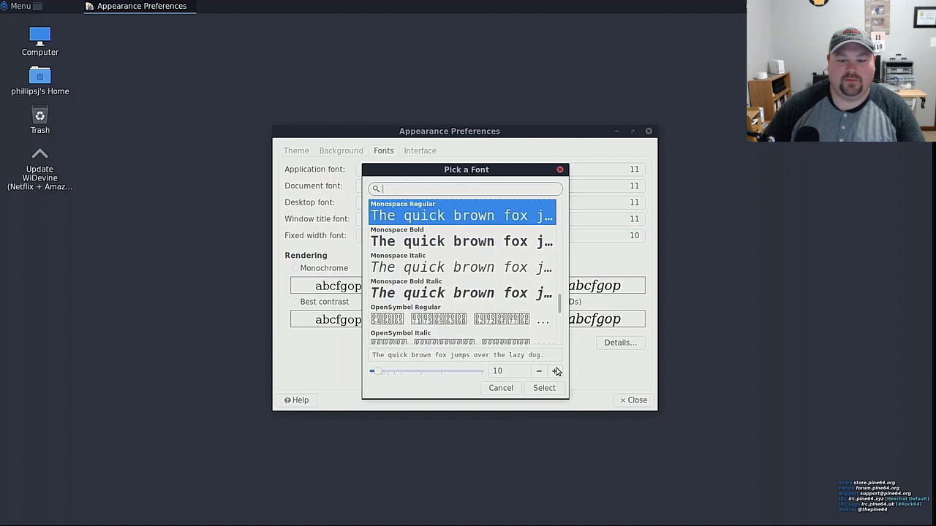
left_click(554, 371)
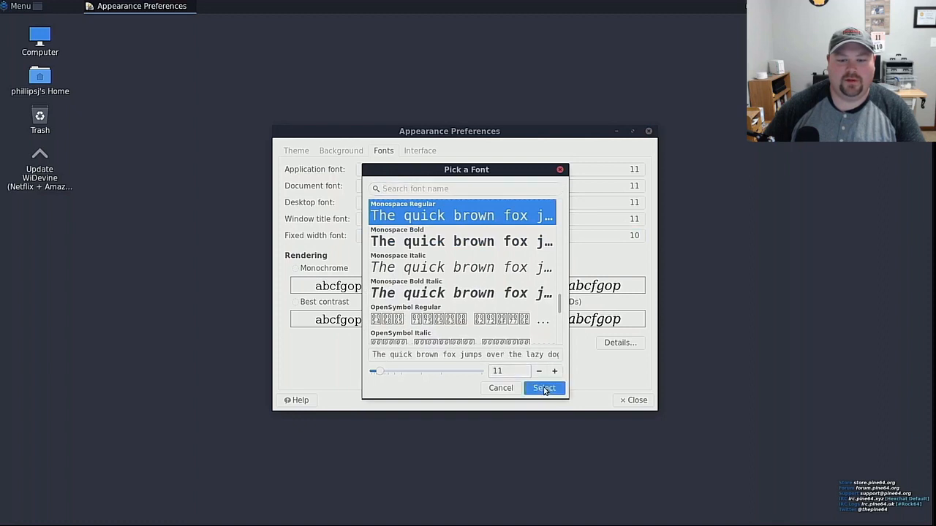
left_click(544, 387)
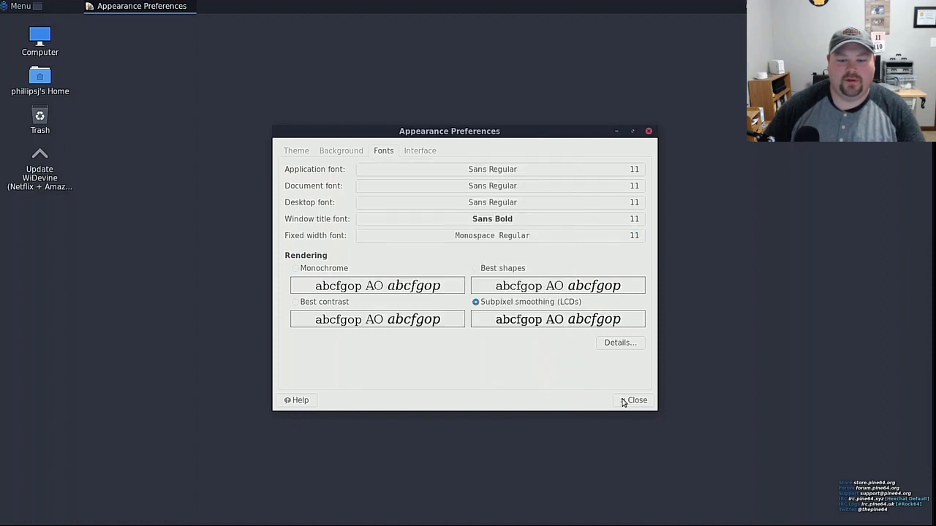
left_click(633, 400)
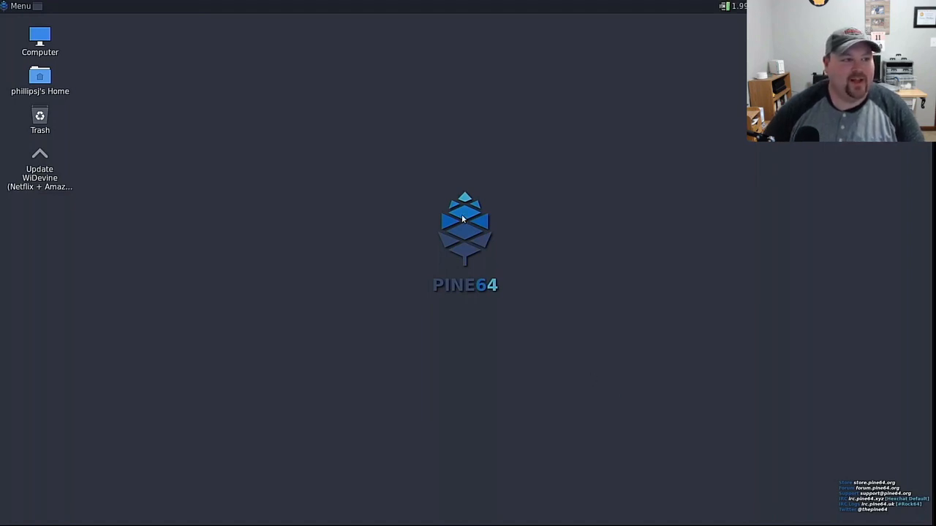
mouse_move(417, 63)
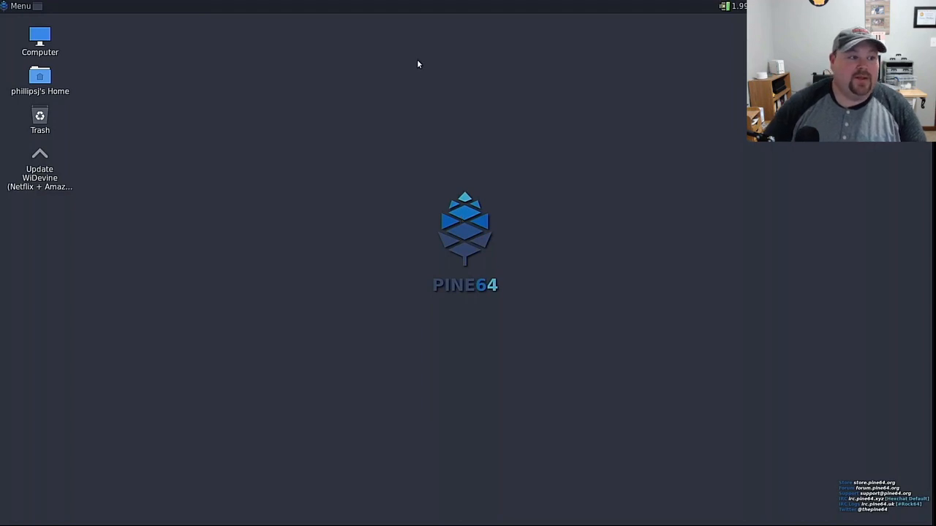
mouse_move(444, 48)
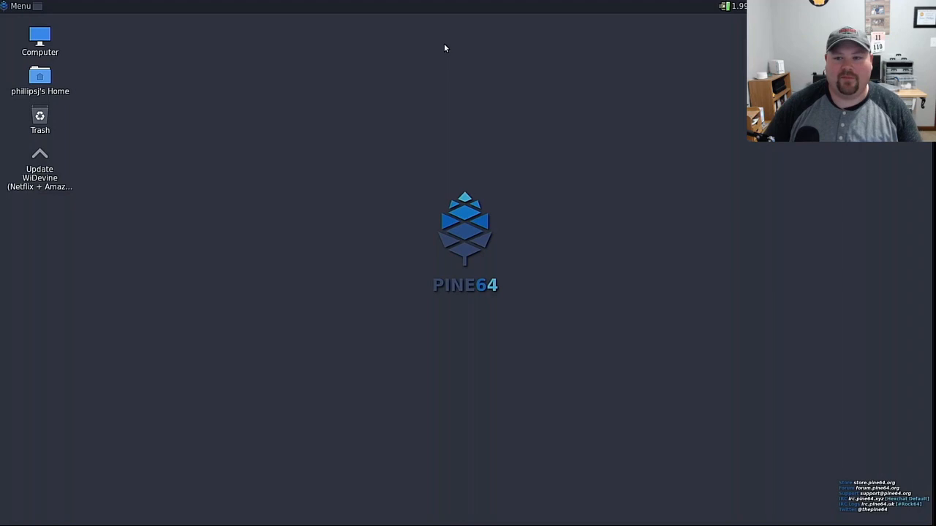
mouse_move(448, 133)
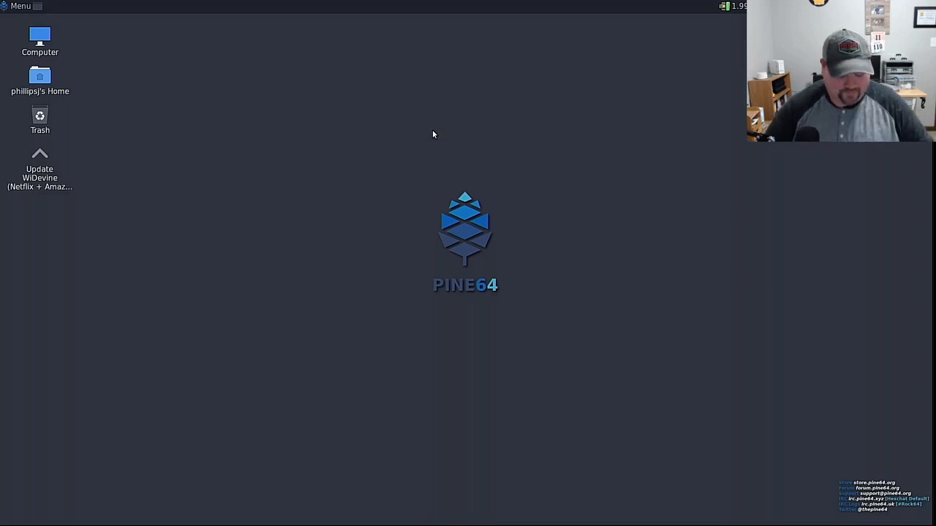
Launch MATE Terminal and set its Default profile font to Monospace Regular 14
left_click(20, 6)
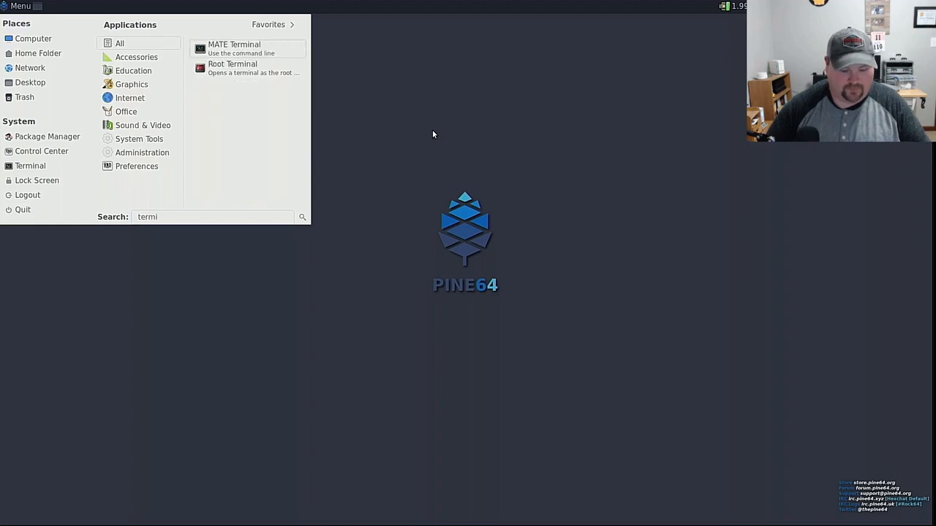
left_click(234, 48)
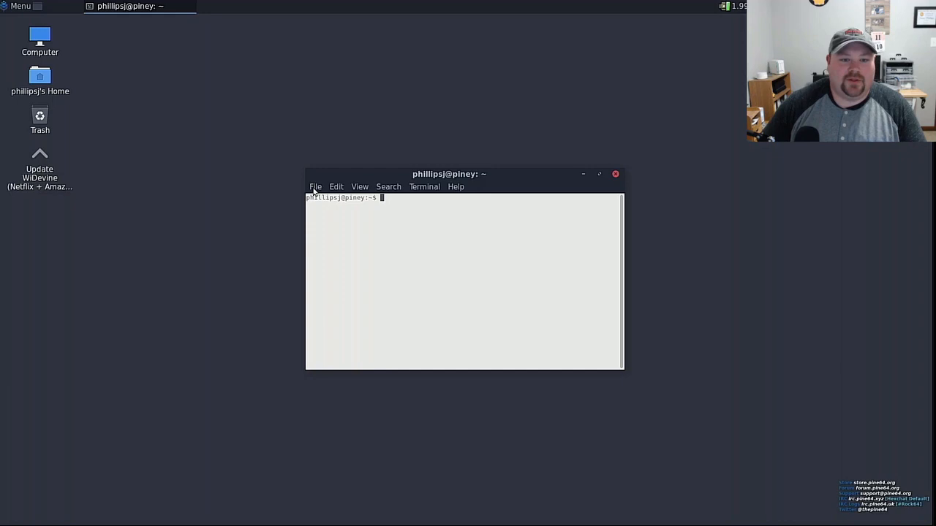
left_click(336, 186)
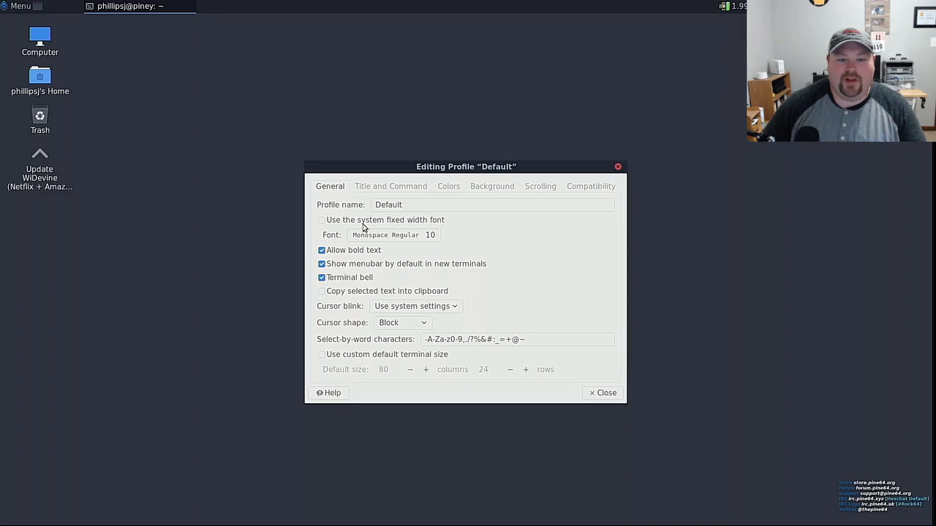
mouse_move(402, 237)
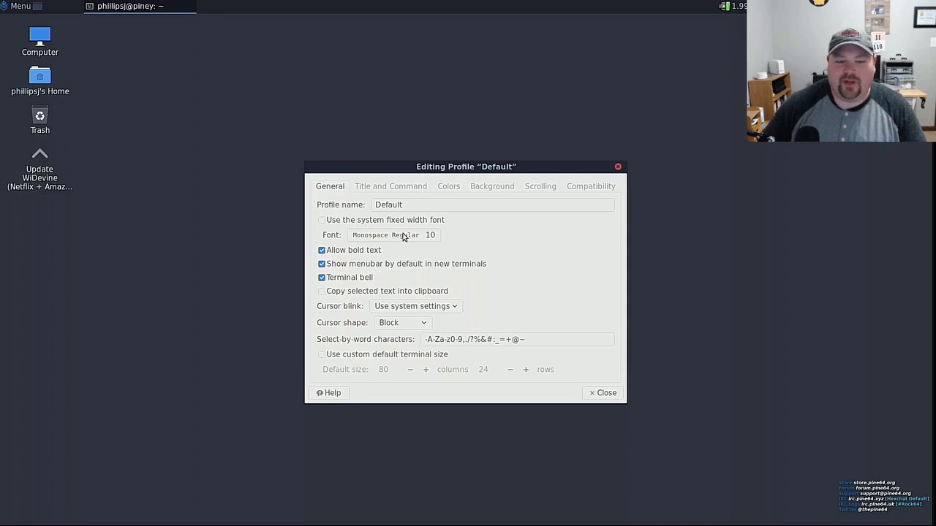
left_click(393, 235)
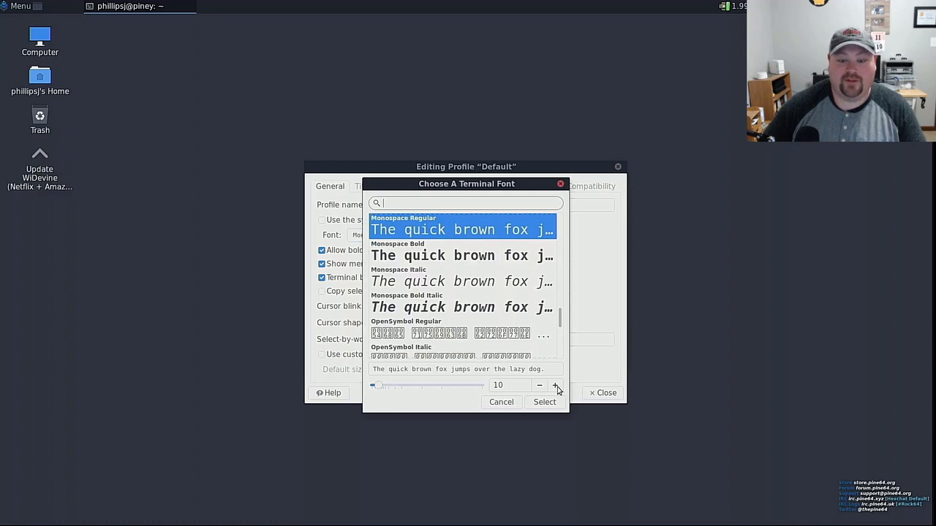
left_click(554, 385)
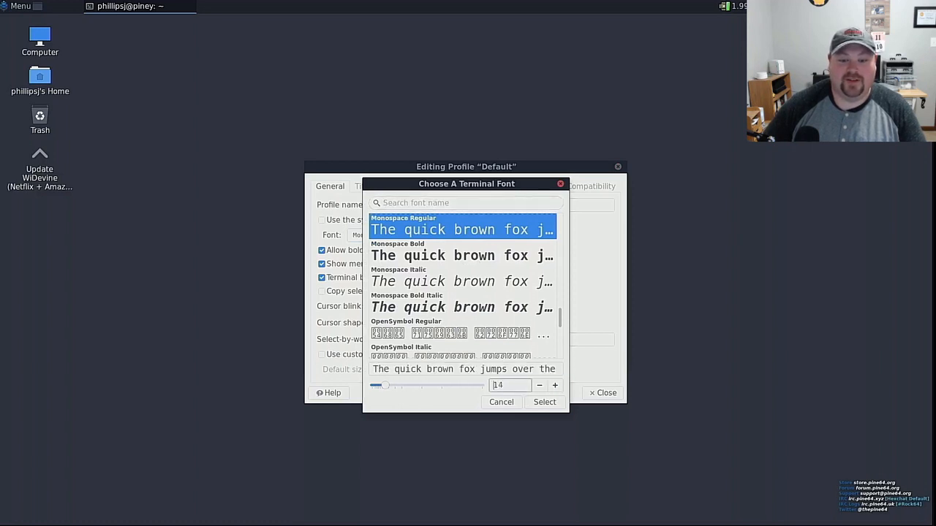
left_click(544, 402)
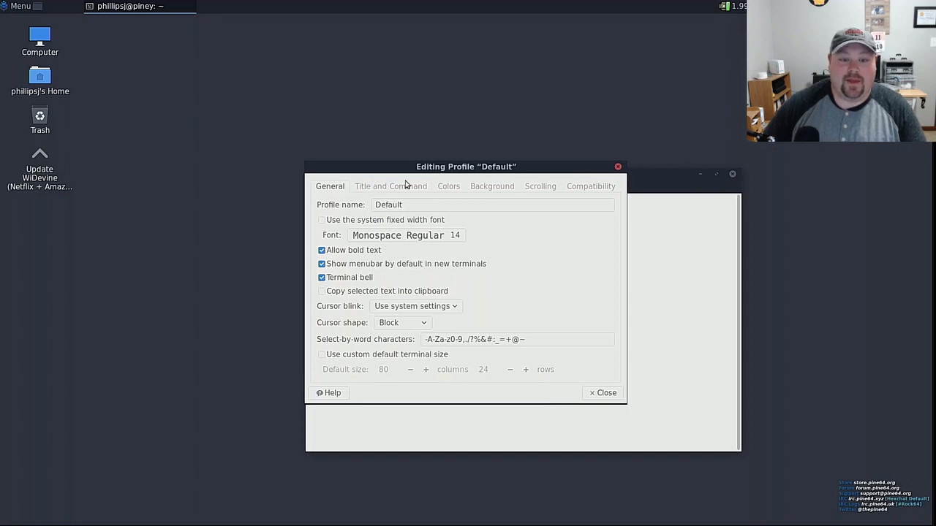
Replace system theme colours with the White on black scheme and close the profile editor
left_click(448, 186)
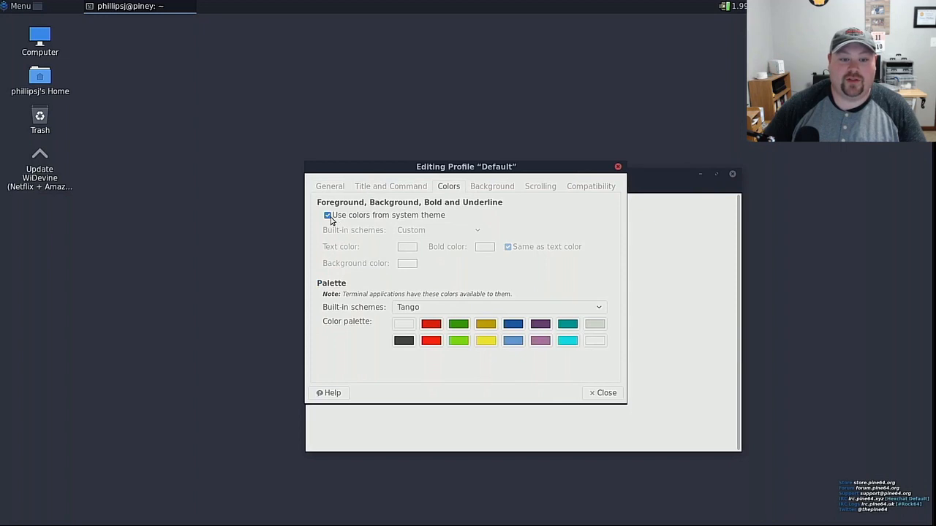
left_click(327, 215)
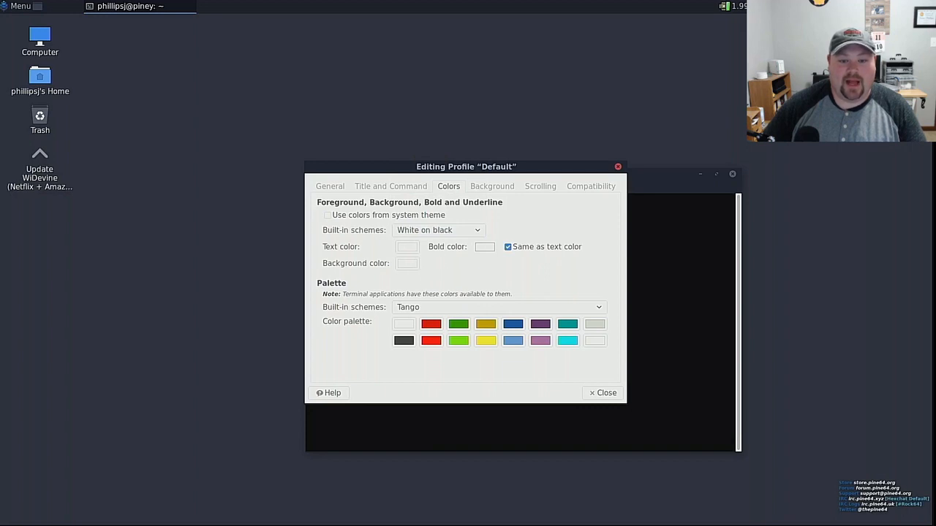
left_click(499, 307)
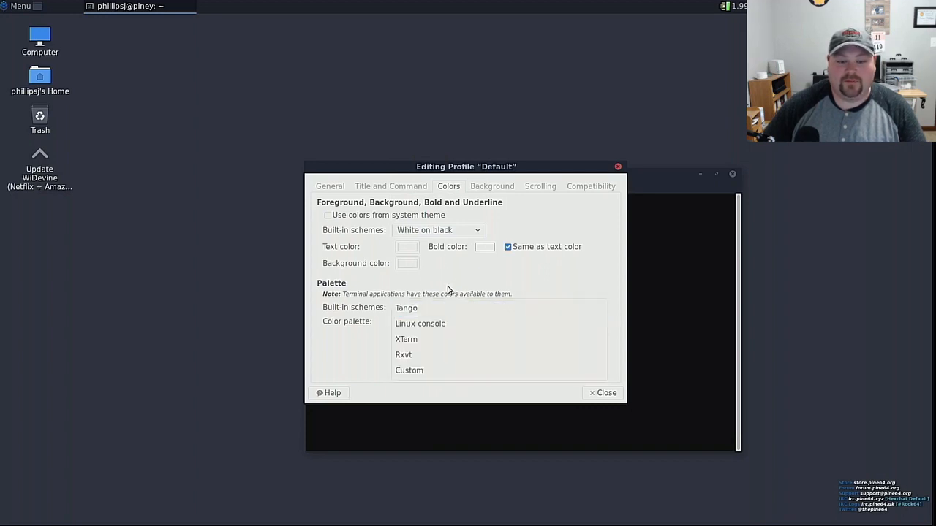
mouse_move(449, 287)
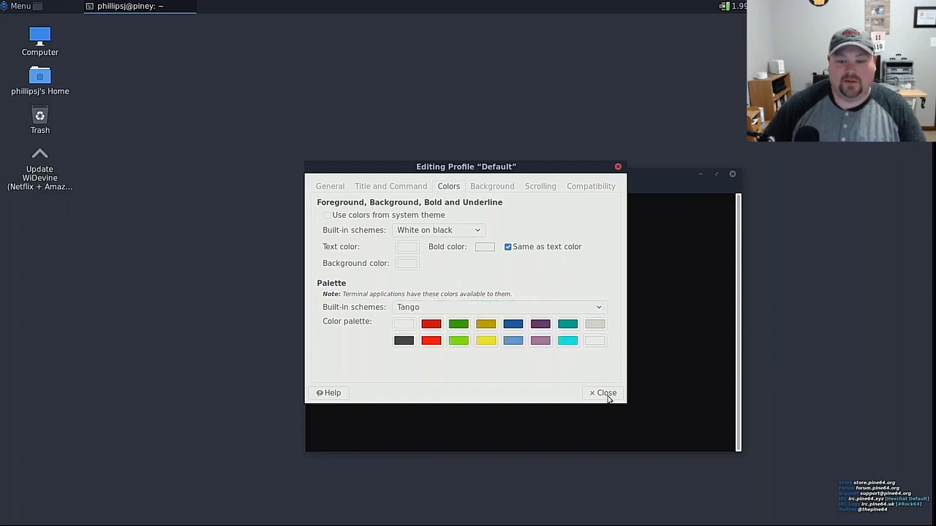
left_click(602, 393)
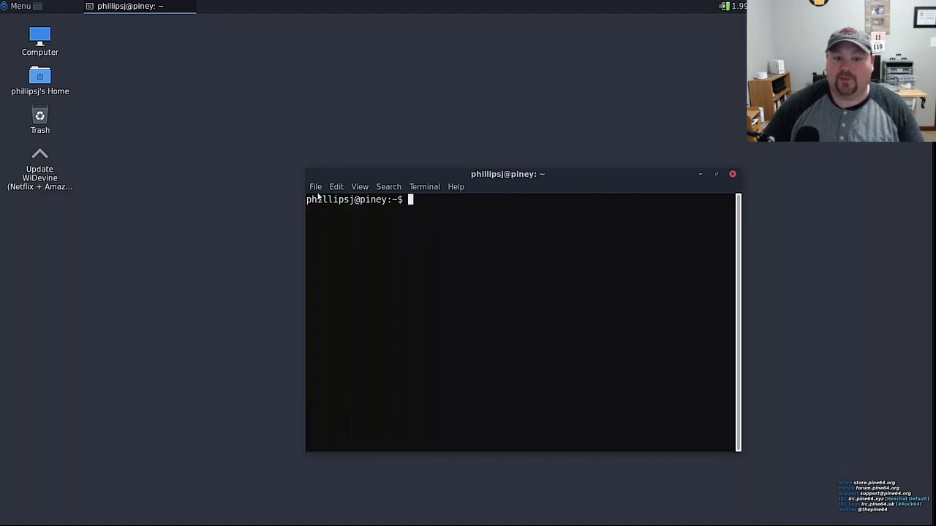
Make the terminal background transparent, move the window over the desktop logo, and close
left_click(336, 186)
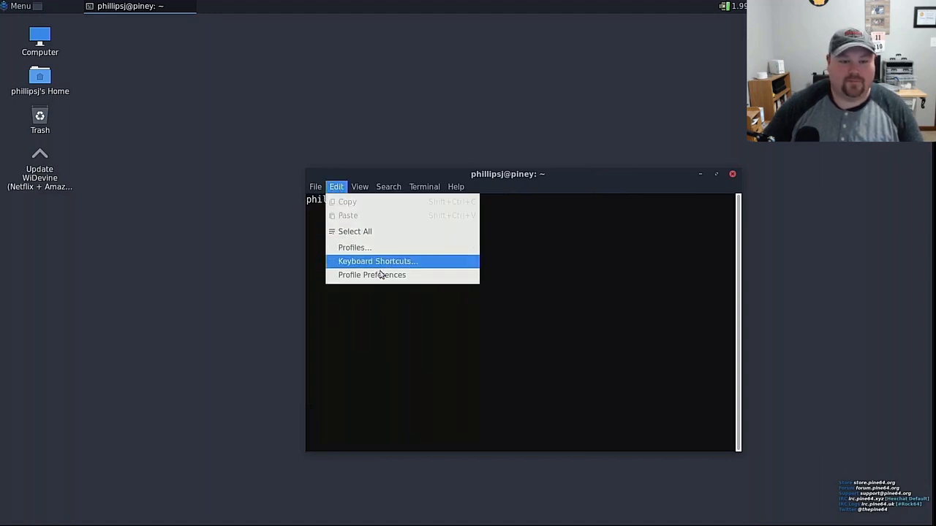
left_click(371, 275)
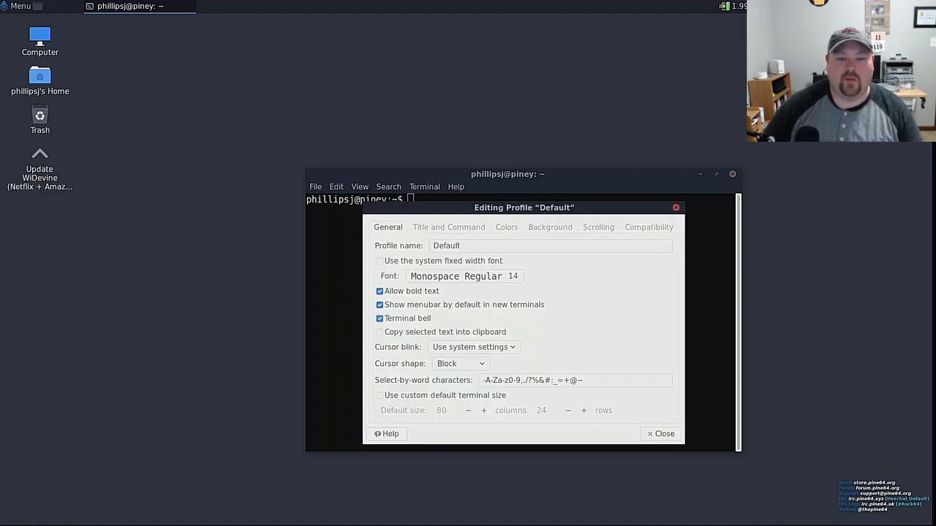
left_click(550, 226)
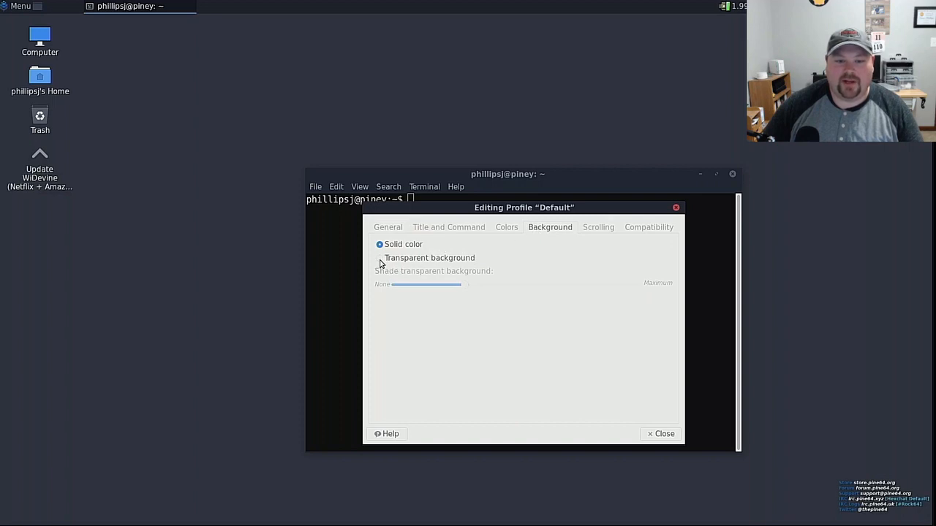
left_click(380, 257)
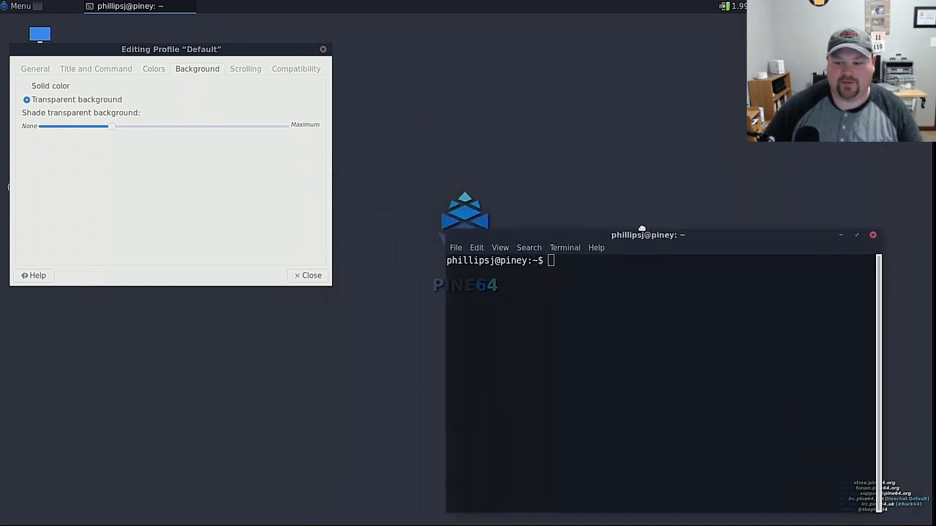
left_click_drag(642, 234, 518, 167)
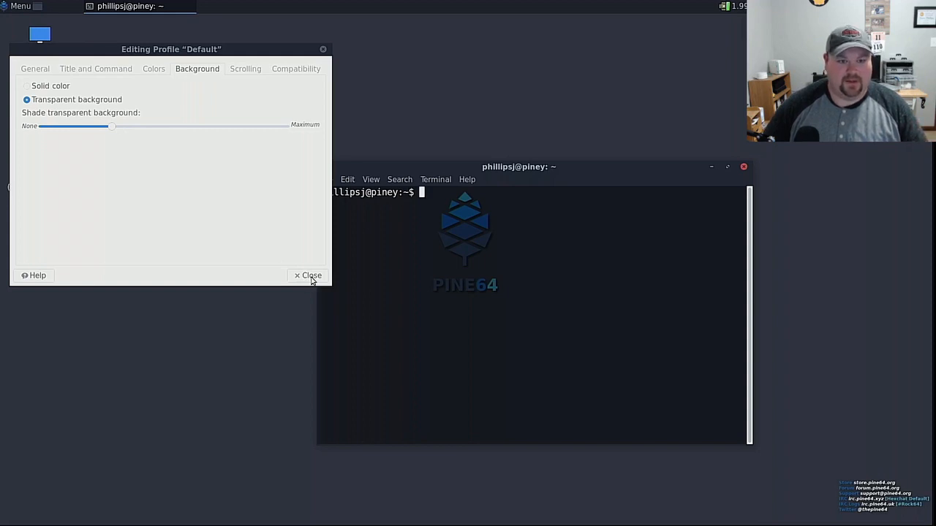
left_click(308, 276)
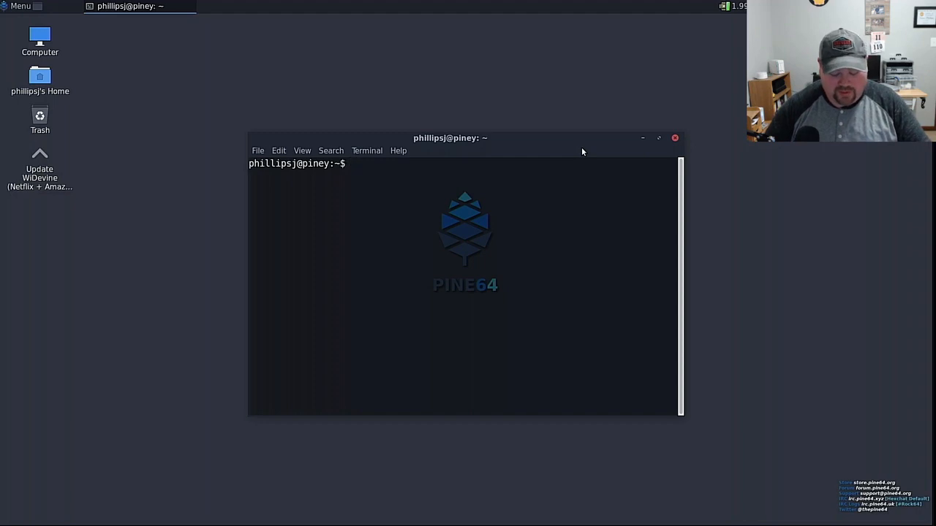
Install Plank with sudo apt install, confirming with Y
type("sudo apt install plank")
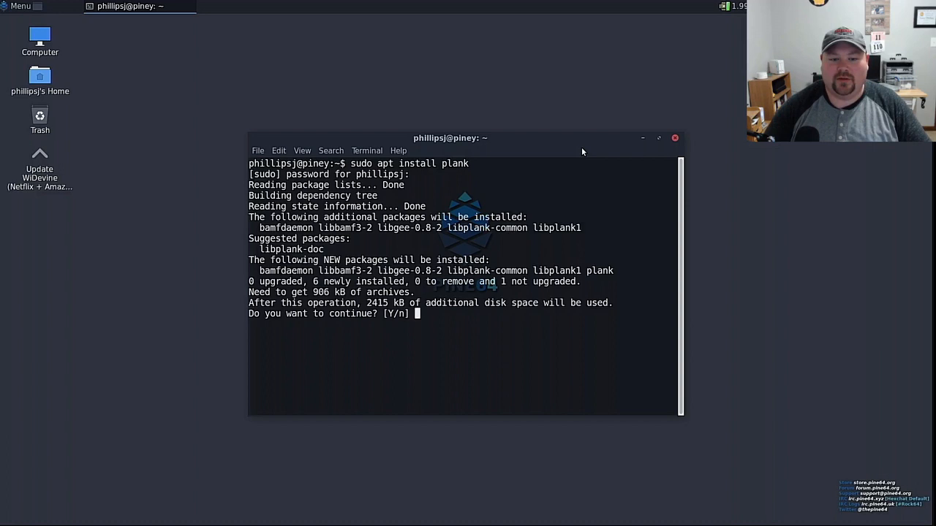
type("Y")
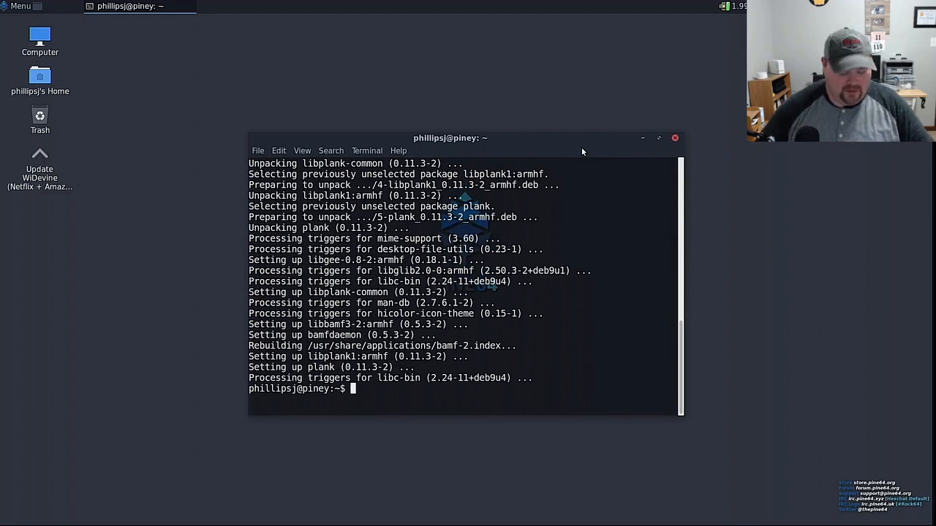
Launch Plank from the menu and move the terminal window to the left side
left_click(20, 6)
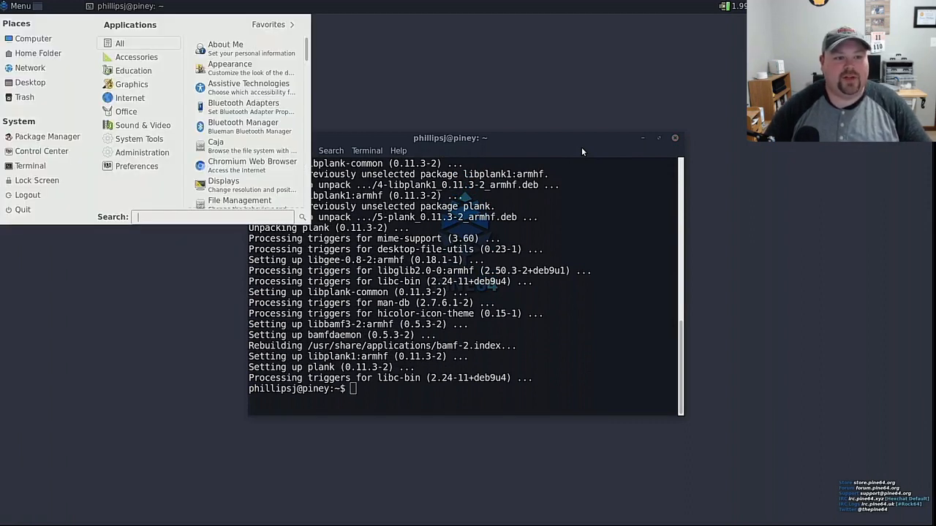
type("plank")
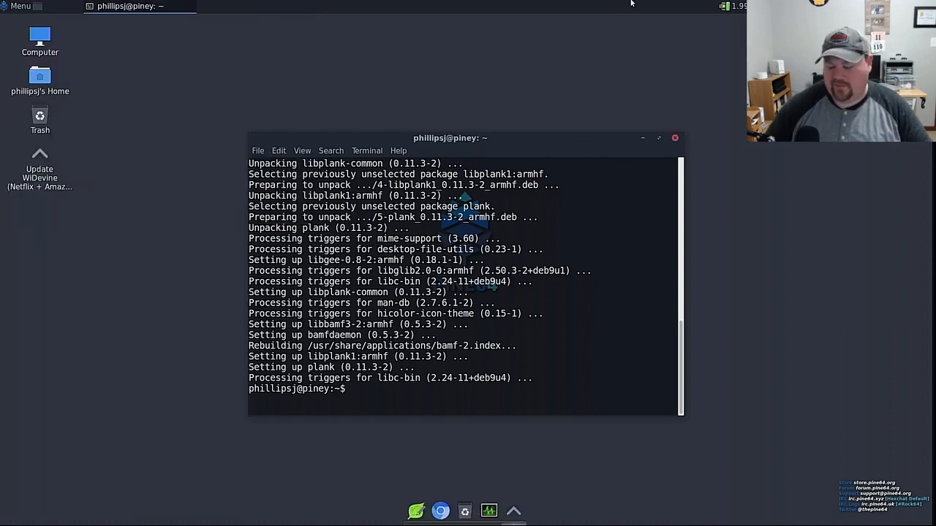
mouse_move(454, 3)
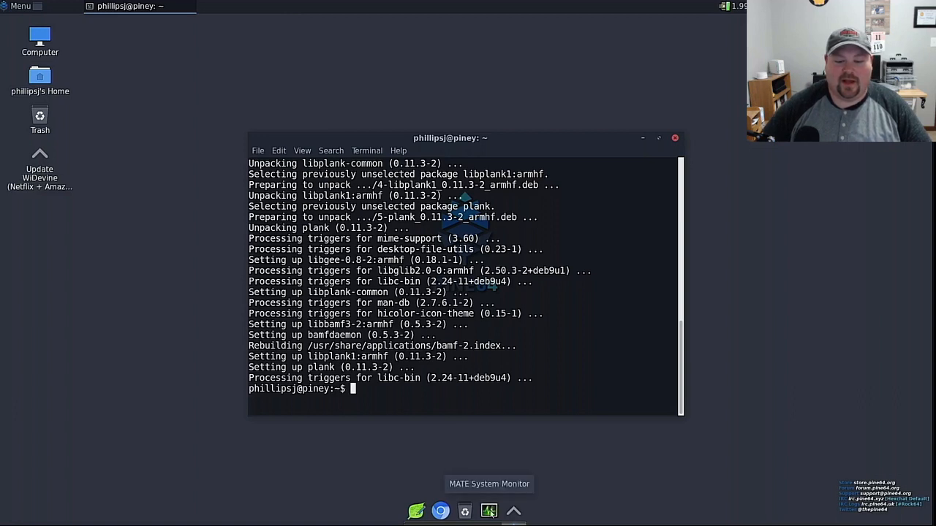
mouse_move(544, 85)
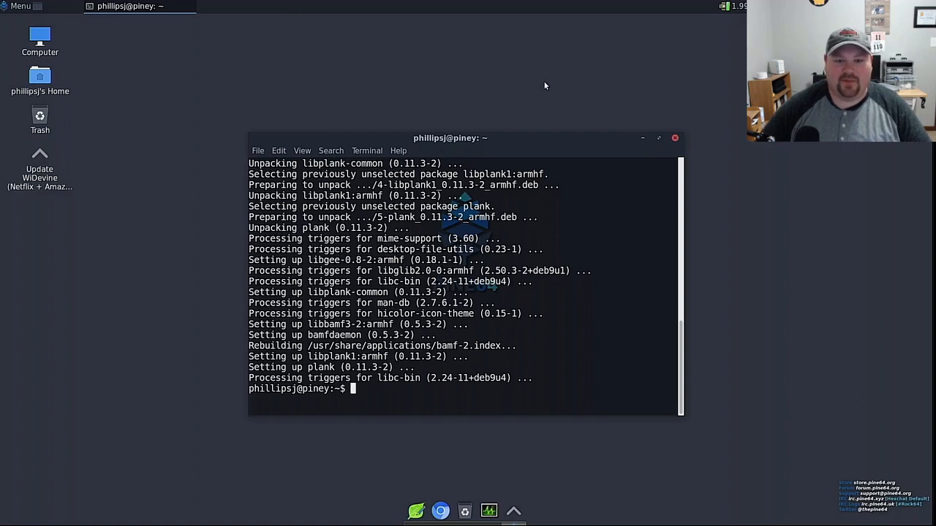
left_click_drag(449, 138, 269, 116)
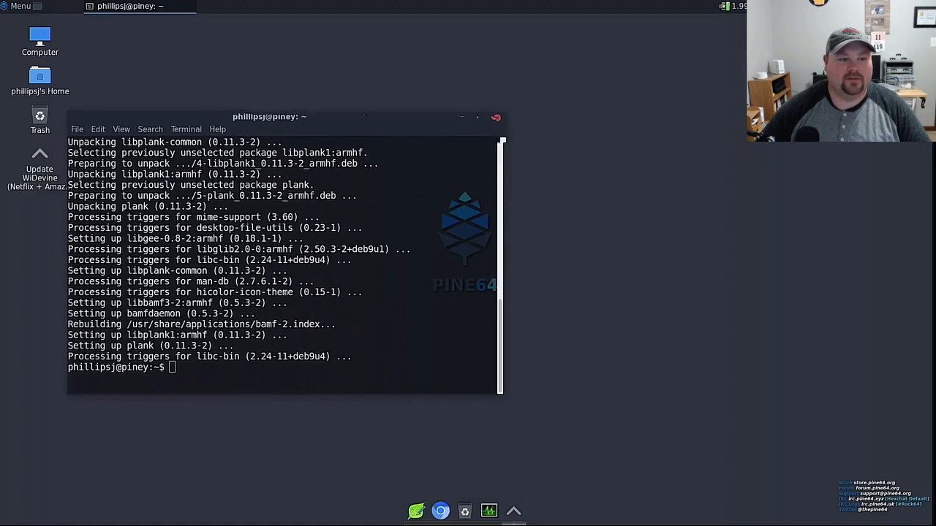
mouse_move(488, 510)
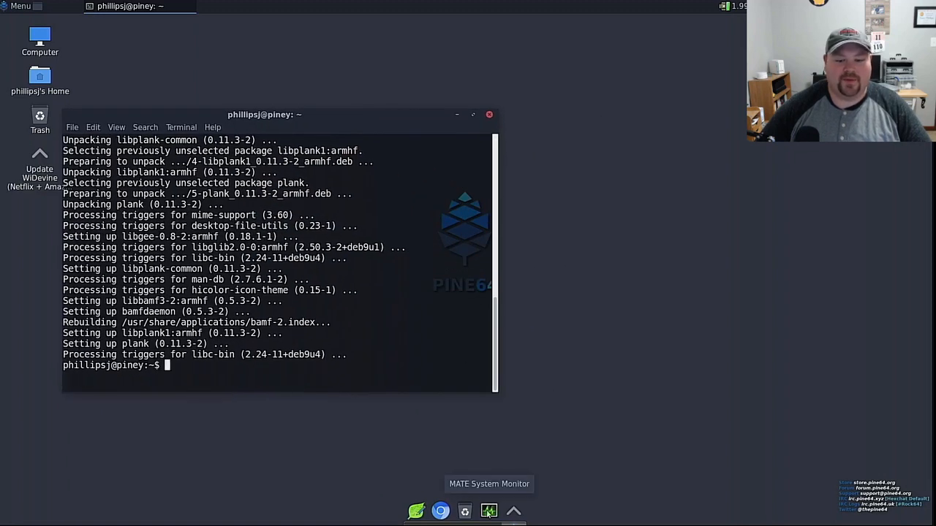
Open System Monitor on the right, close the old terminal, and launch a fresh one
left_click(488, 511)
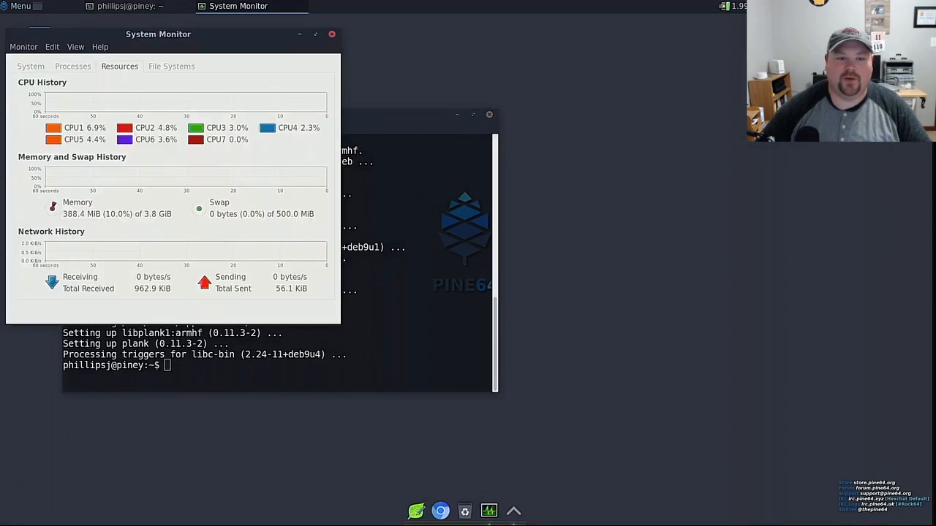
left_click_drag(158, 33, 649, 140)
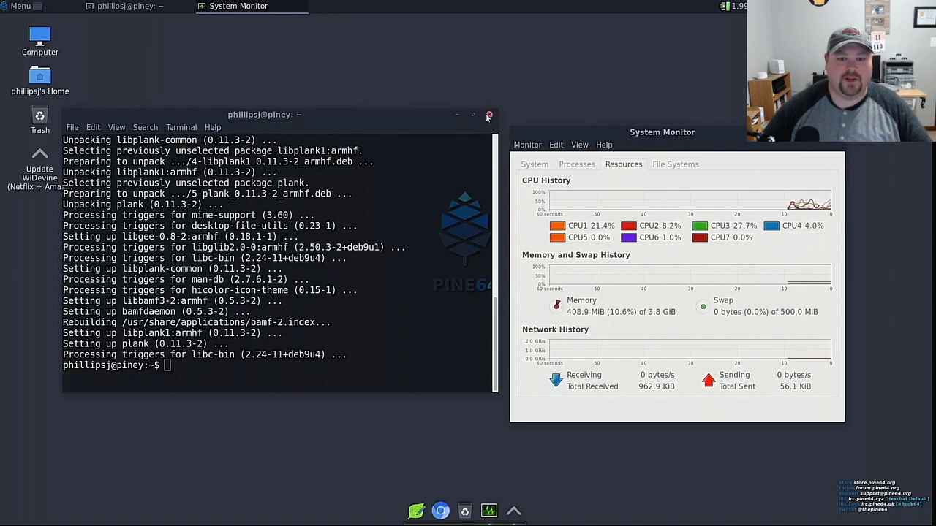
left_click(488, 114)
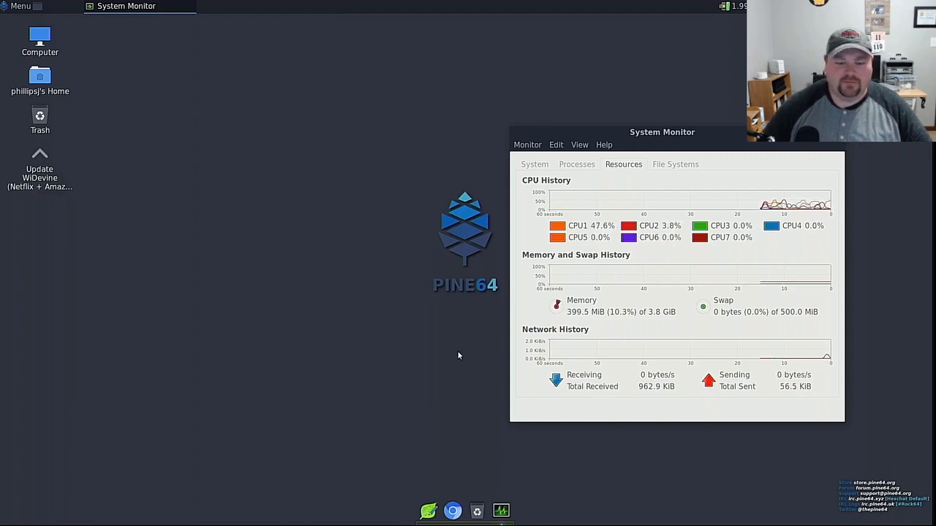
mouse_move(440, 401)
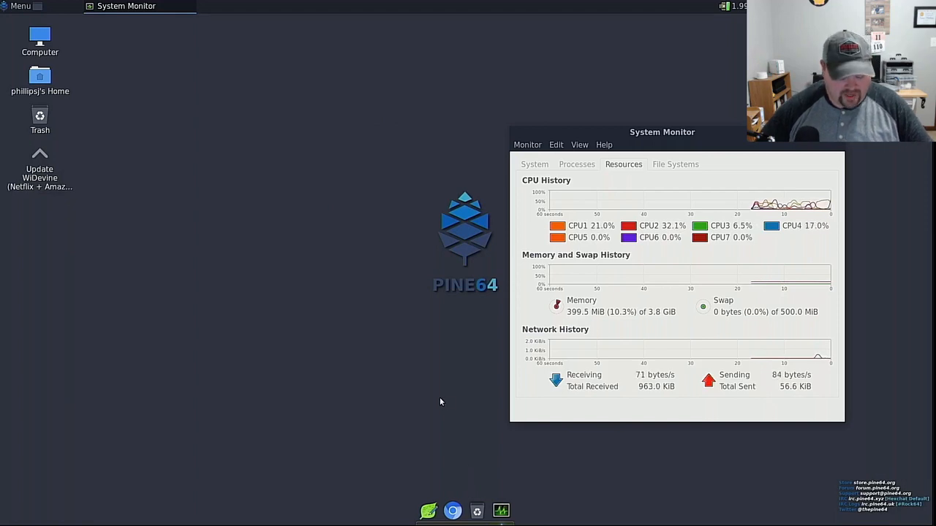
left_click(20, 6)
type("ter")
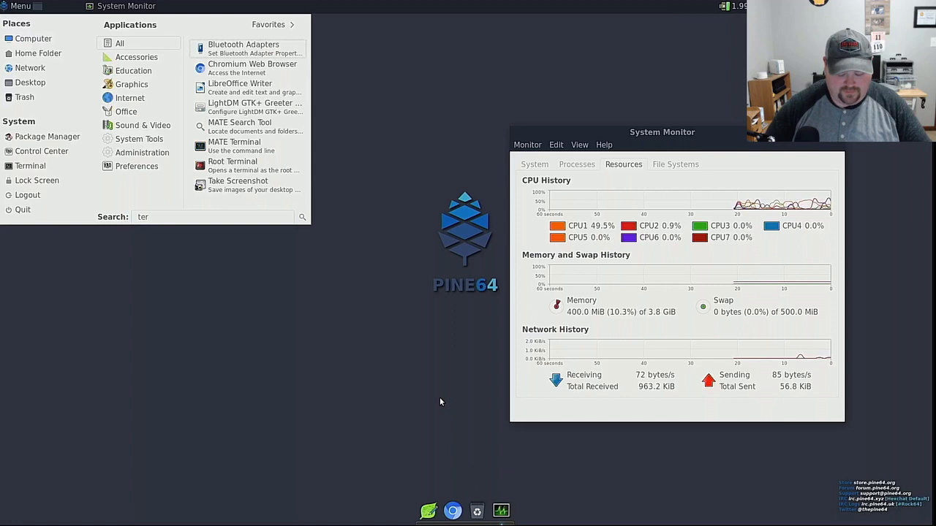
left_click(440, 401)
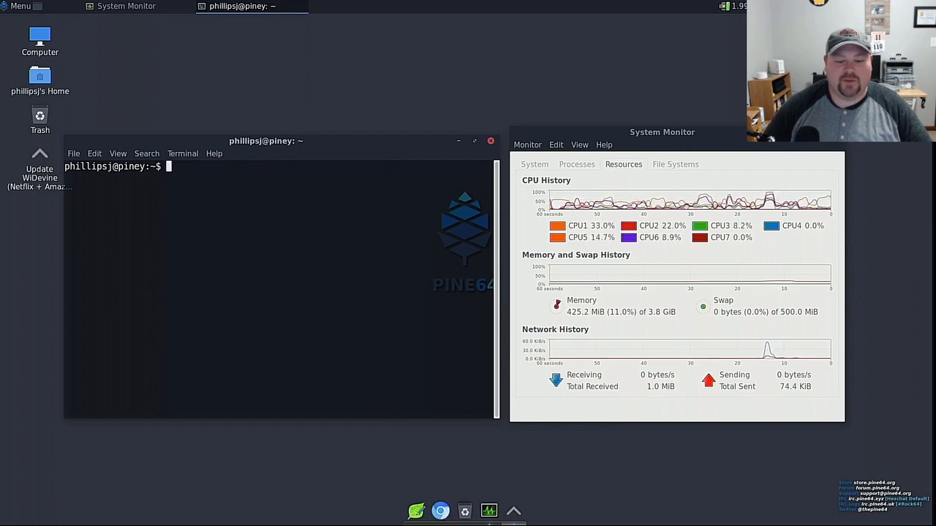
Search Google in Chromium for 'github paperterial' and open the kennyh0727 plank-themes repository
left_click(440, 510)
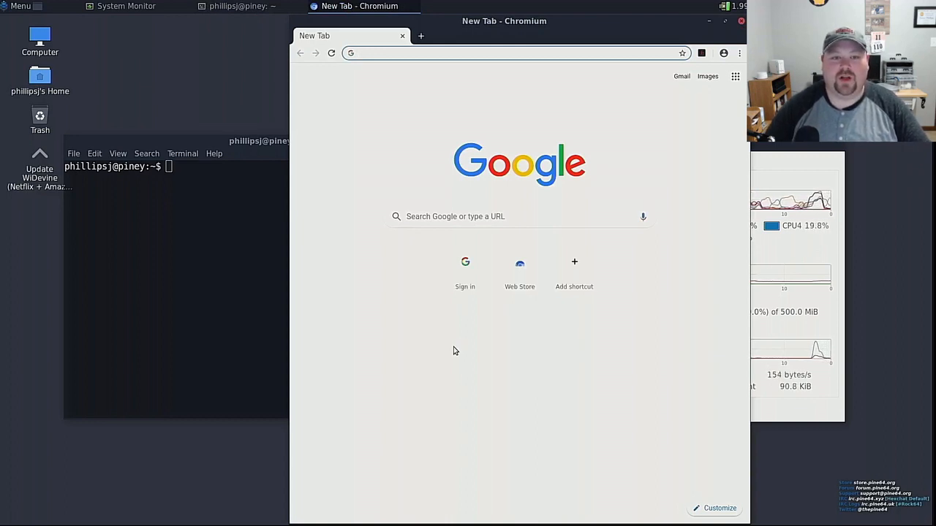
type("github paperterial")
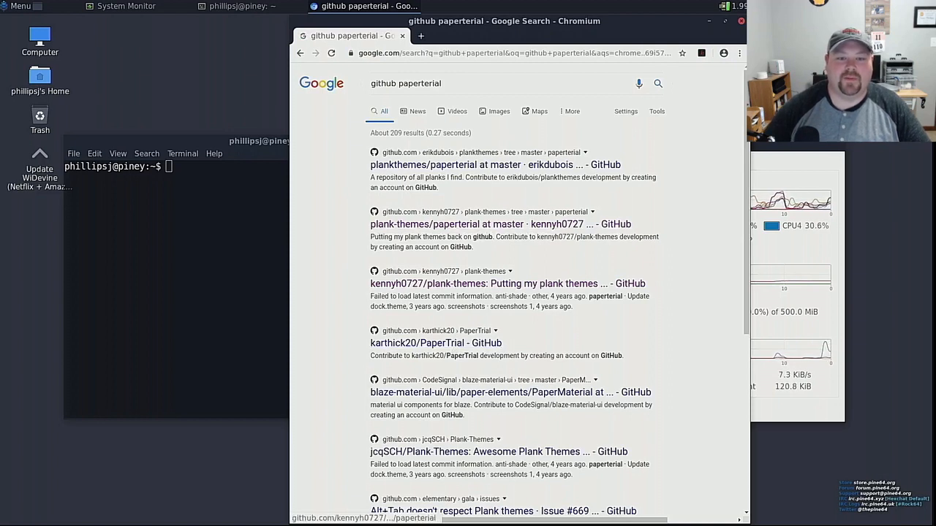
mouse_move(446, 192)
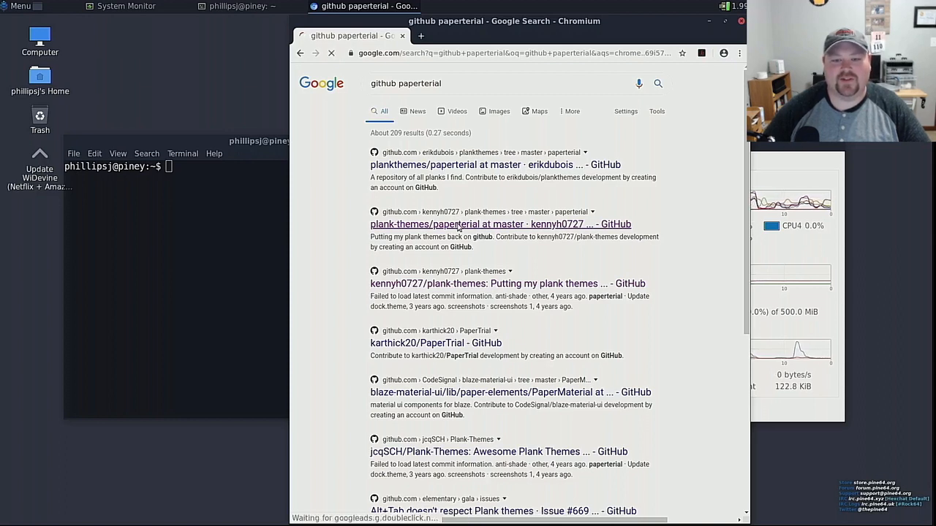
left_click(499, 225)
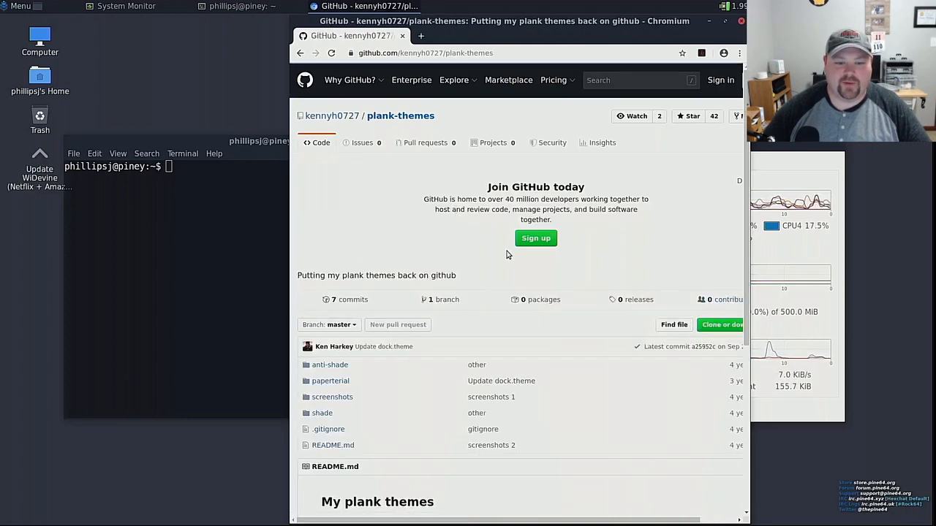
scroll("down", 3)
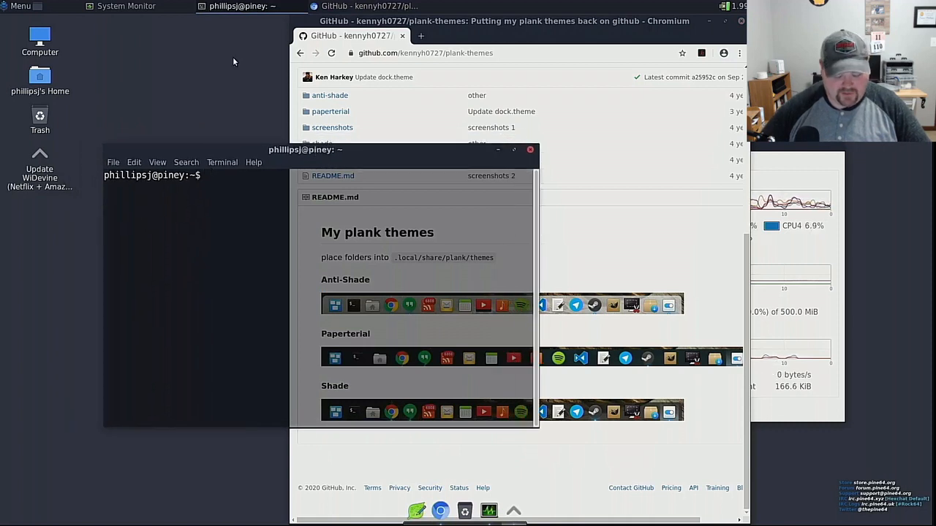
Change directory to ~/.local/share/plank/themes and list its contents with ls
type("cd .")
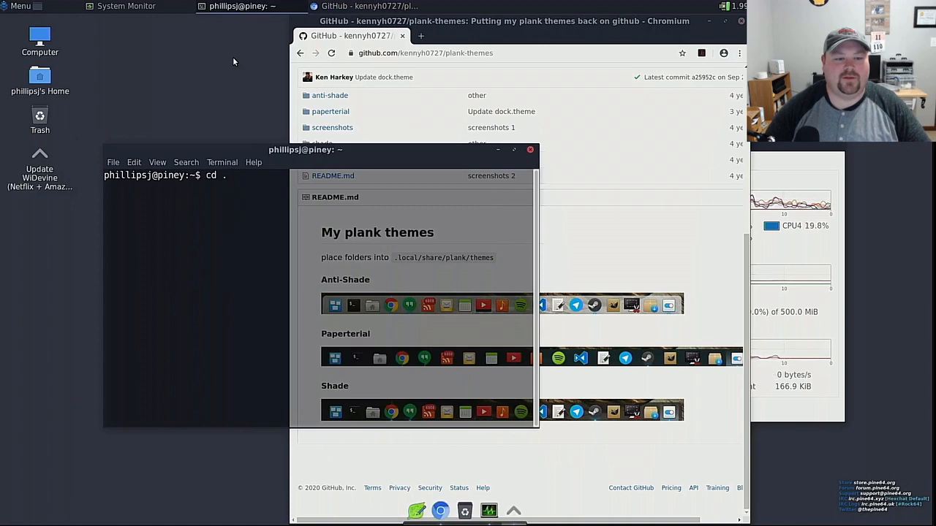
type("local/s")
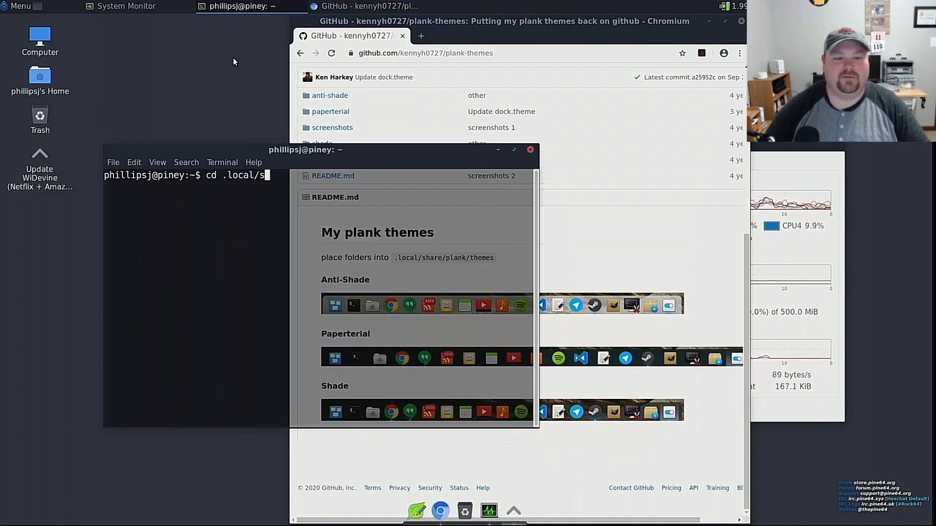
type("hare/plank/themes/")
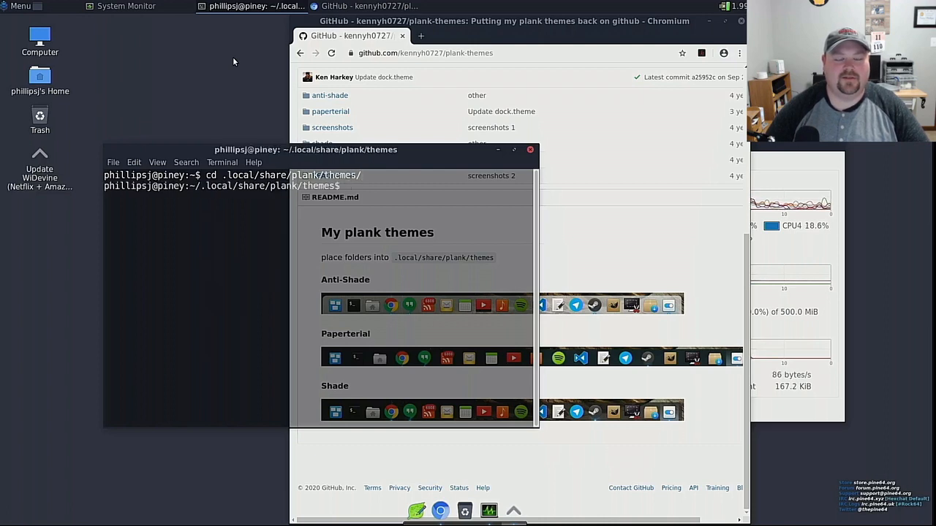
type("ls")
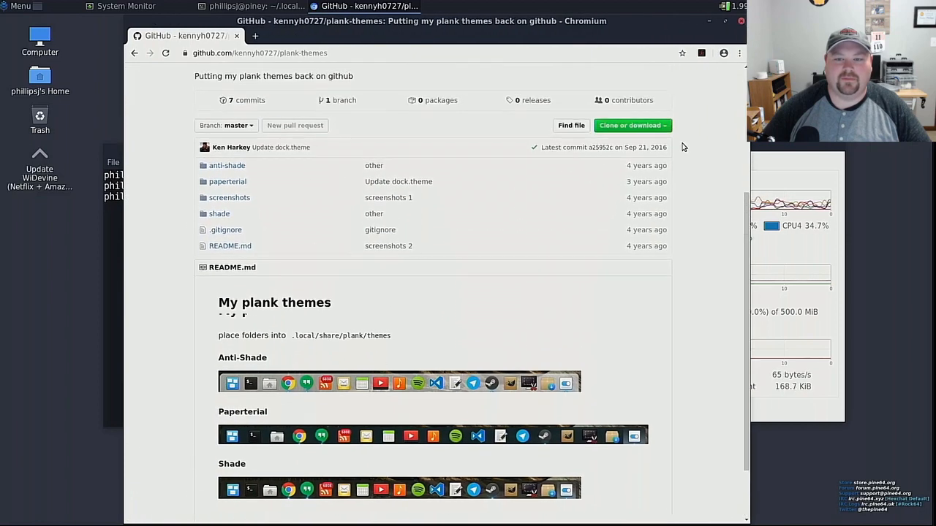
Clone kennyh0727/plank-themes into the themes folder with git, then close the terminal
left_click(630, 125)
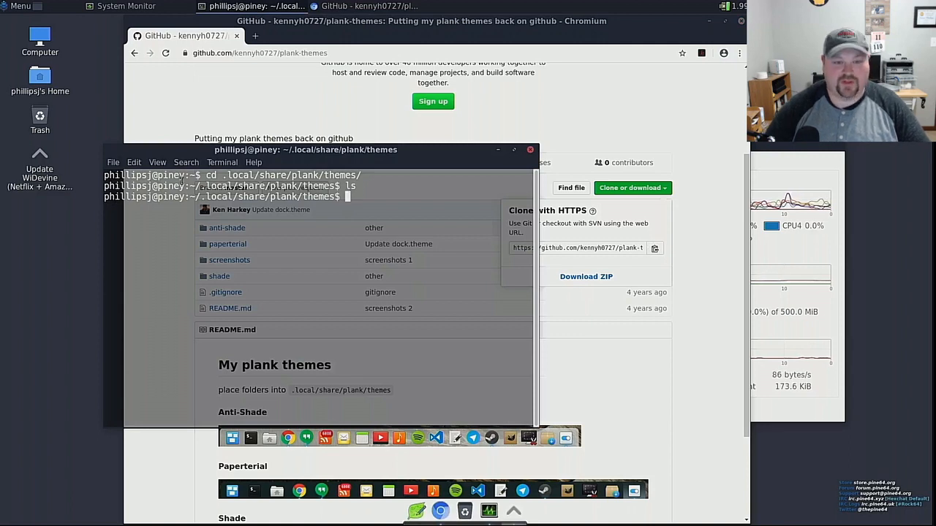
type("git clone https://github.com/kennyh0727/plank-themes.git")
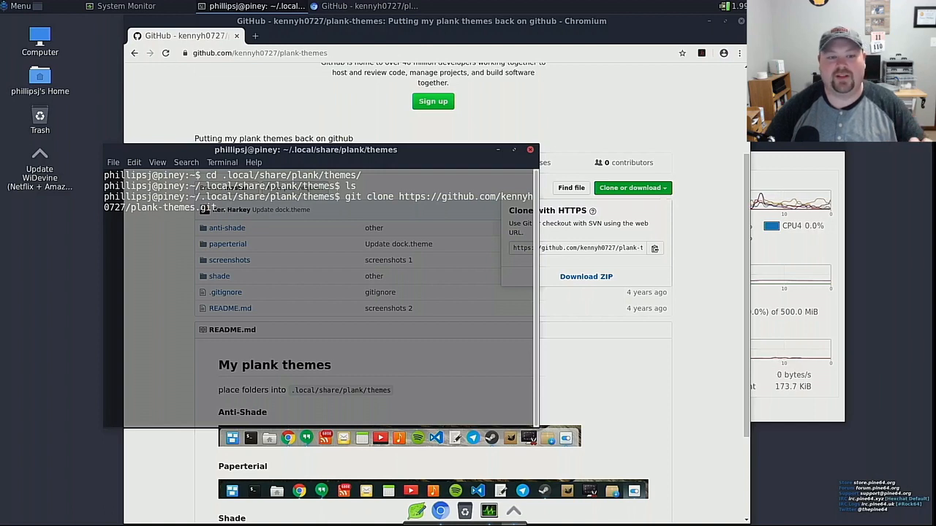
key("Return")
type("ls")
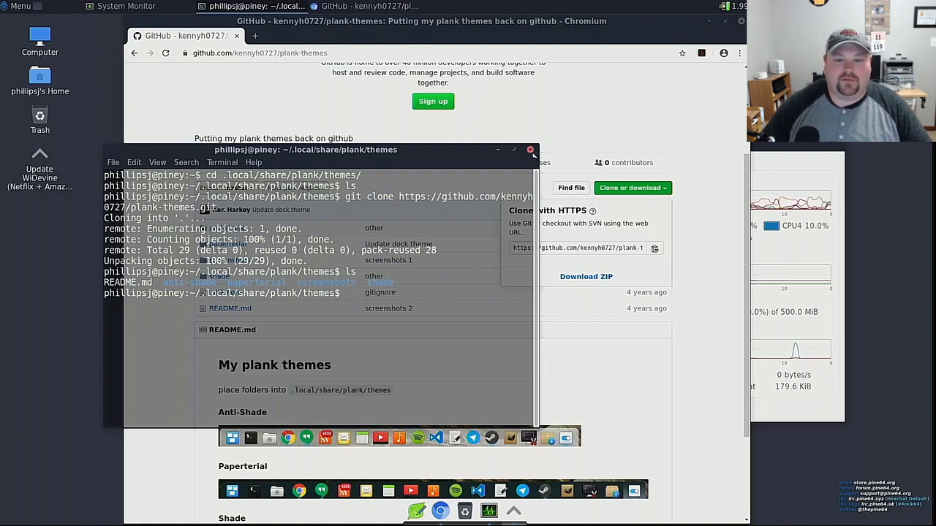
left_click(529, 150)
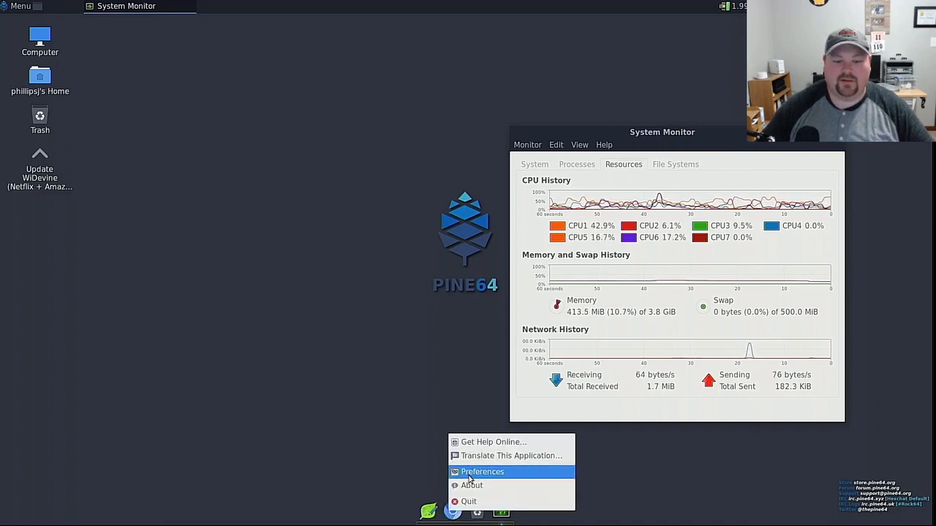
In Plank Preferences, apply the paperterial theme with 36px icons and view Intellihide behaviour settings
left_click(482, 472)
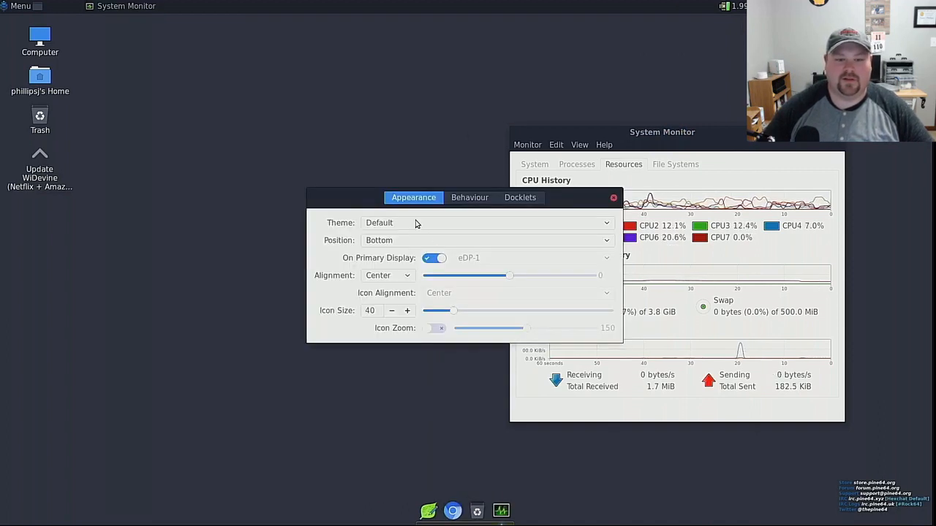
left_click(486, 223)
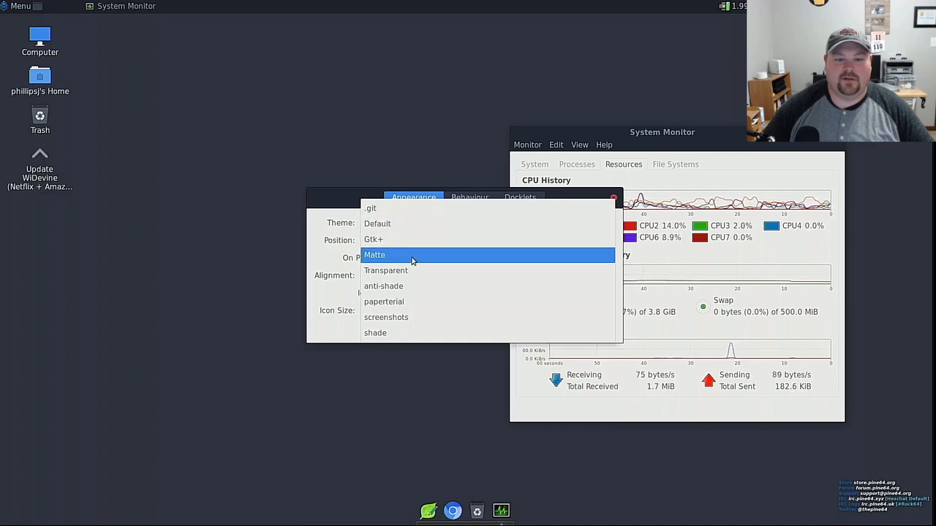
left_click(383, 301)
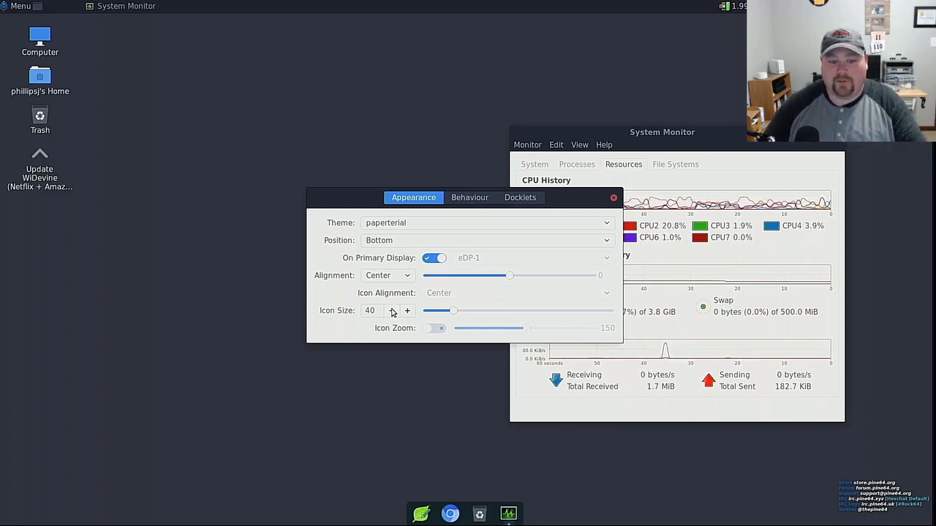
left_click(392, 310)
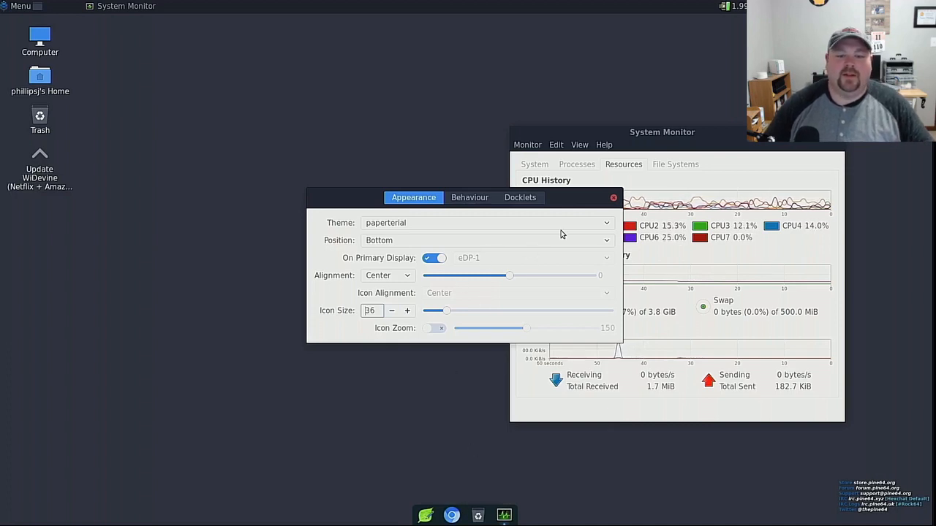
left_click(469, 198)
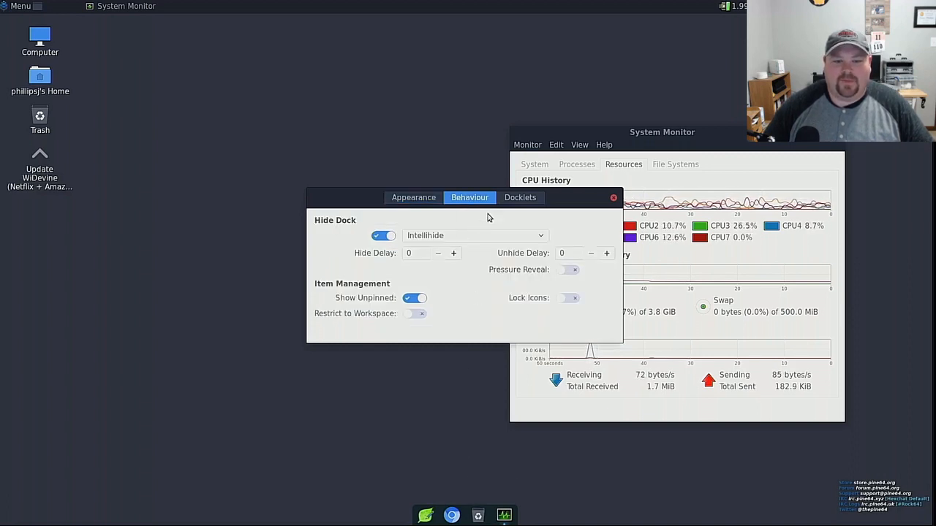
Browse the docklets, keep Intellihide as the hide mode, and return to Appearance settings
left_click(519, 197)
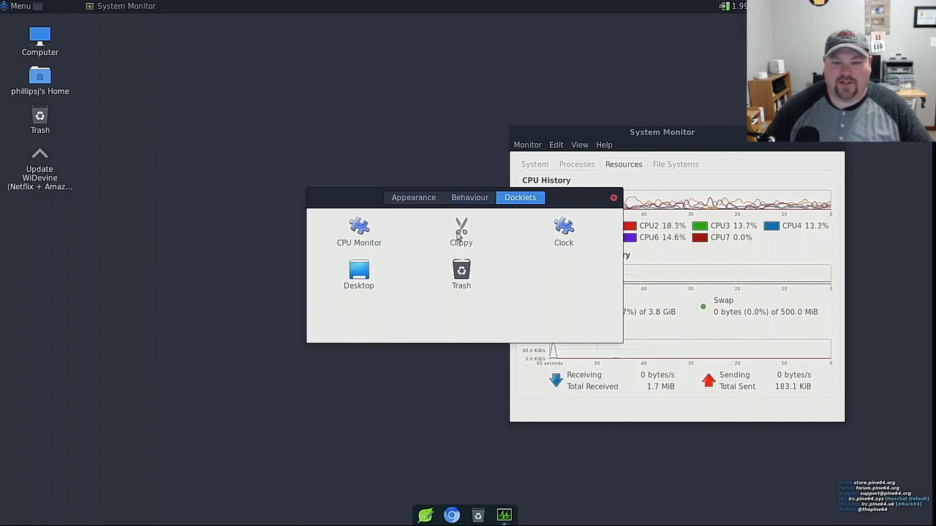
left_click(469, 197)
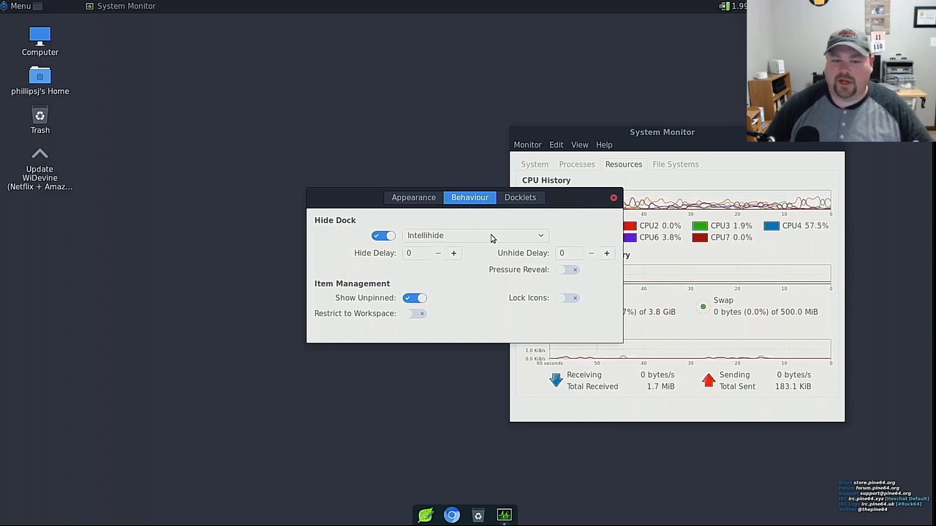
left_click(474, 235)
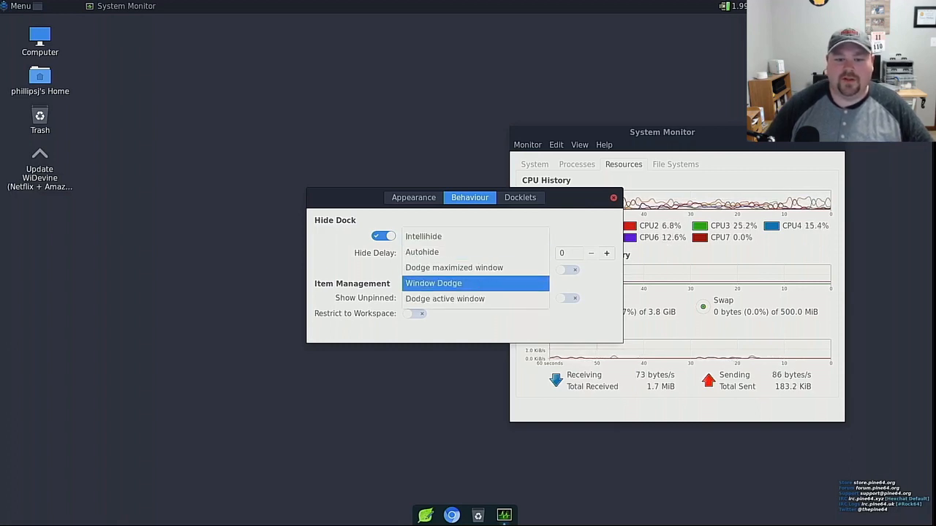
left_click(422, 236)
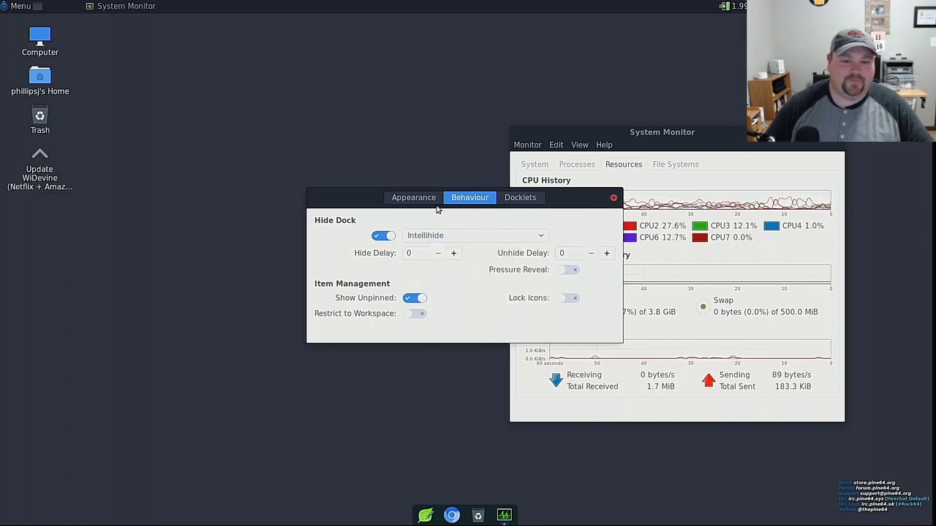
left_click(414, 197)
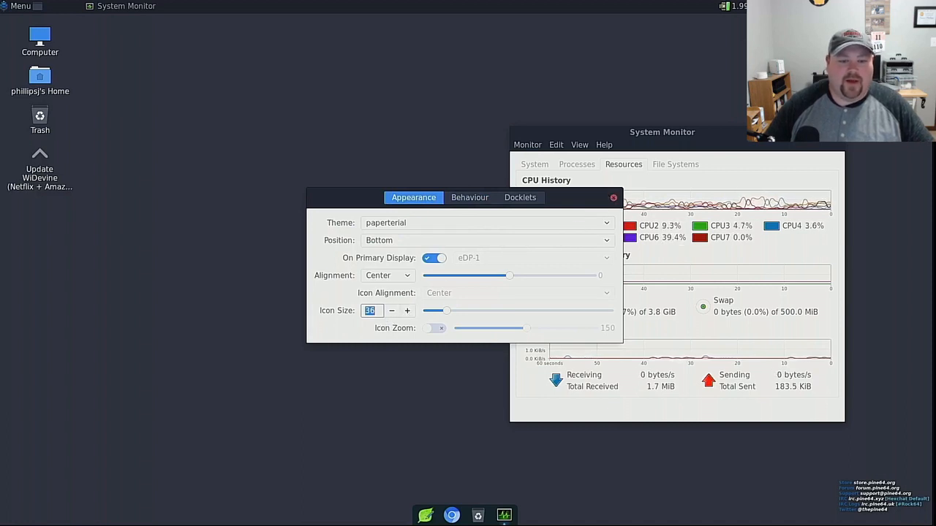
mouse_move(452, 515)
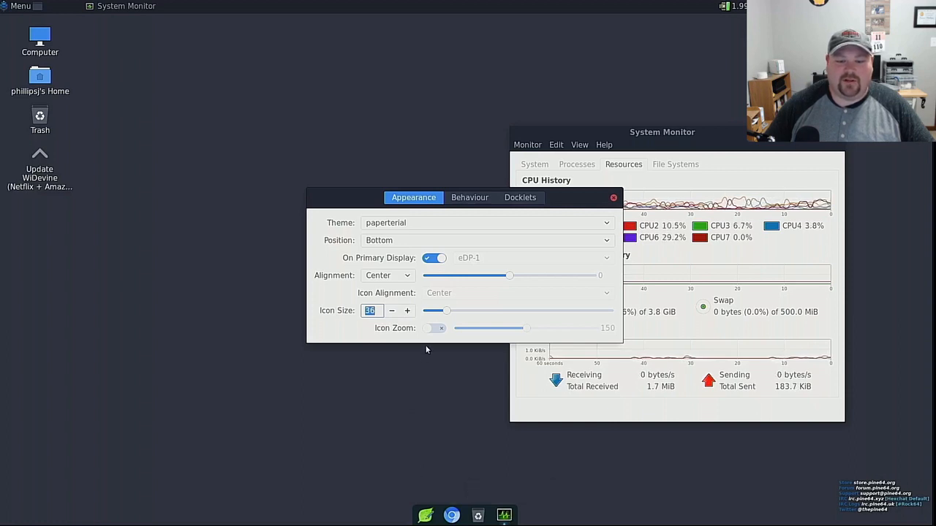
Toggle icon zoom on then off, close Plank Preferences, and open a new terminal
left_click(433, 328)
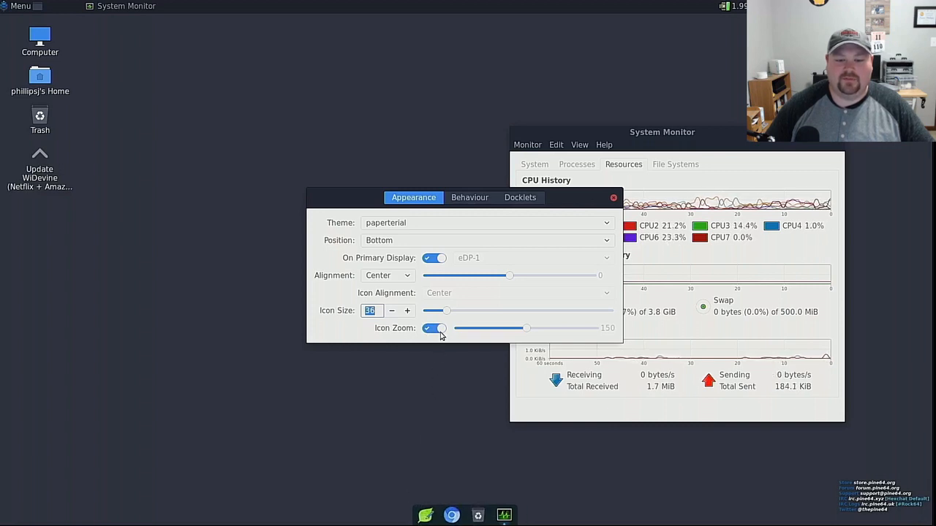
left_click(433, 327)
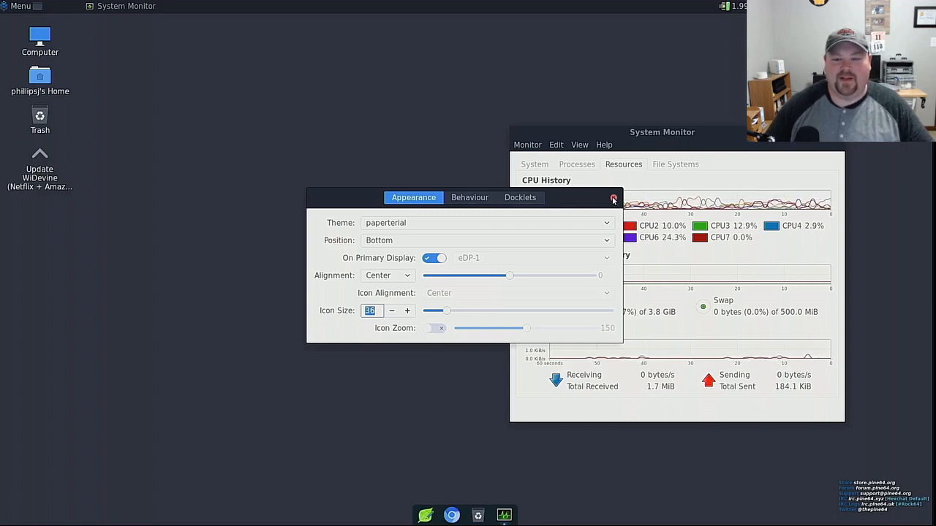
left_click(613, 198)
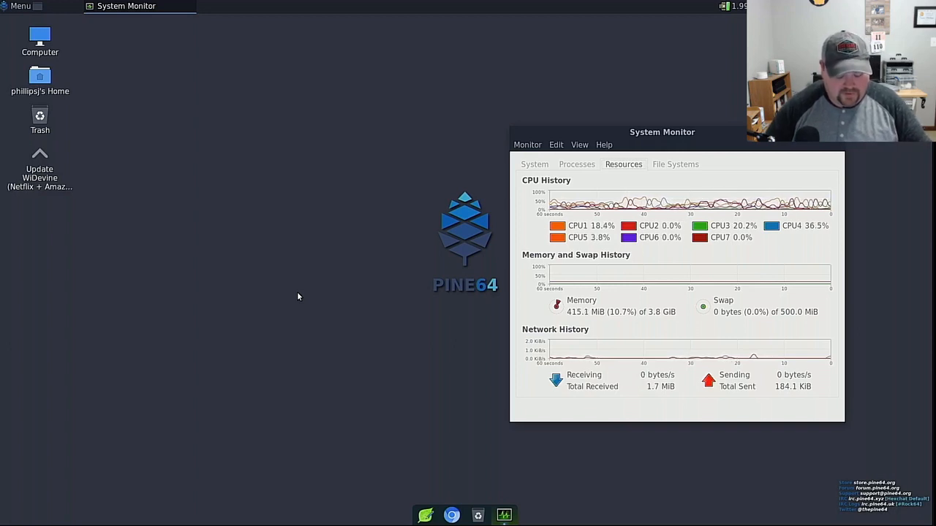
left_click(20, 6)
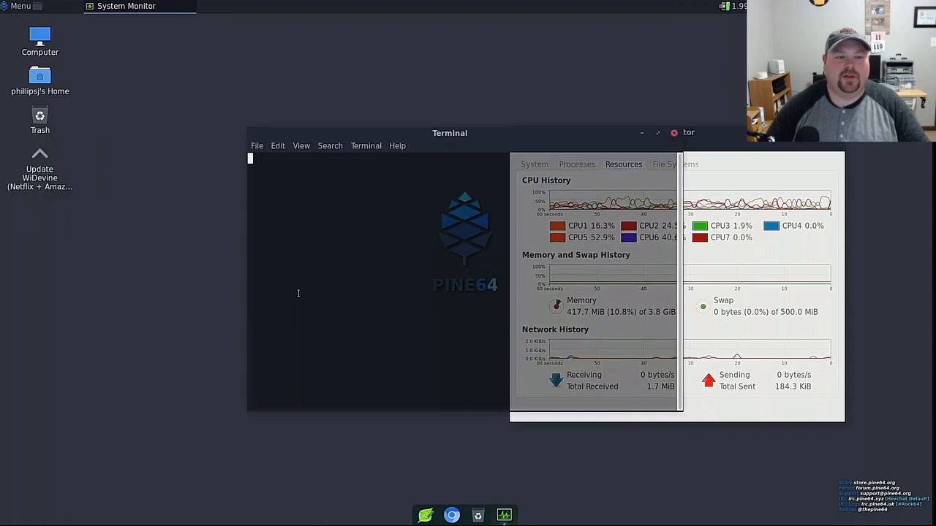
Run 'which plank' to locate /usr/bin/plank, then search the menu for 'auto' to find Startup Applications
type("which plank")
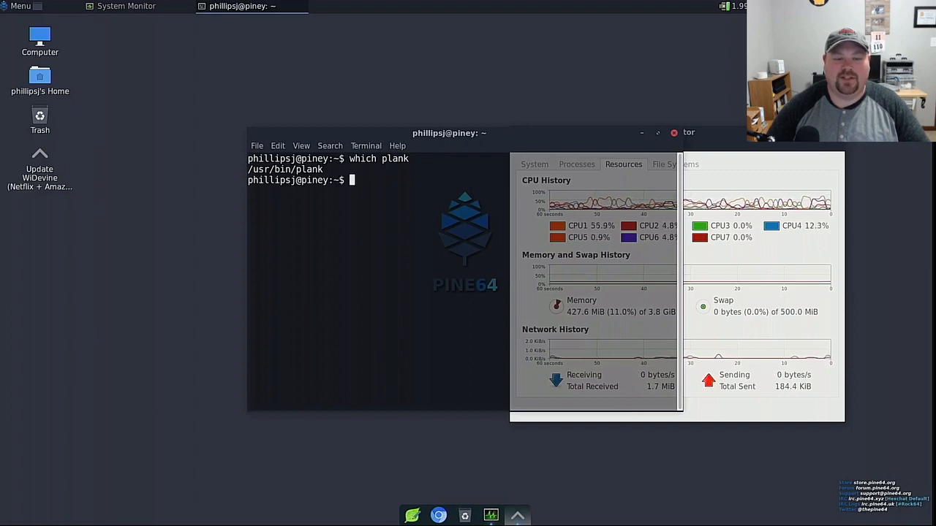
left_click(20, 6)
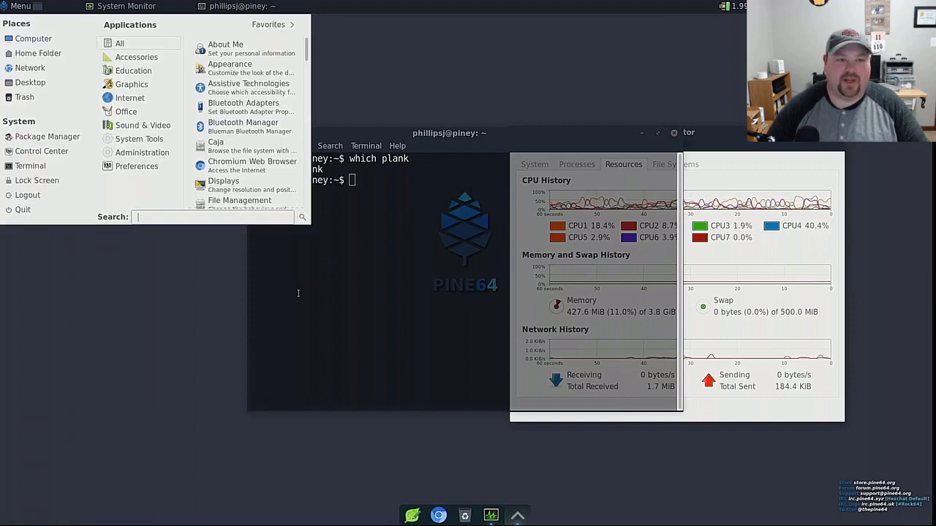
type("auto")
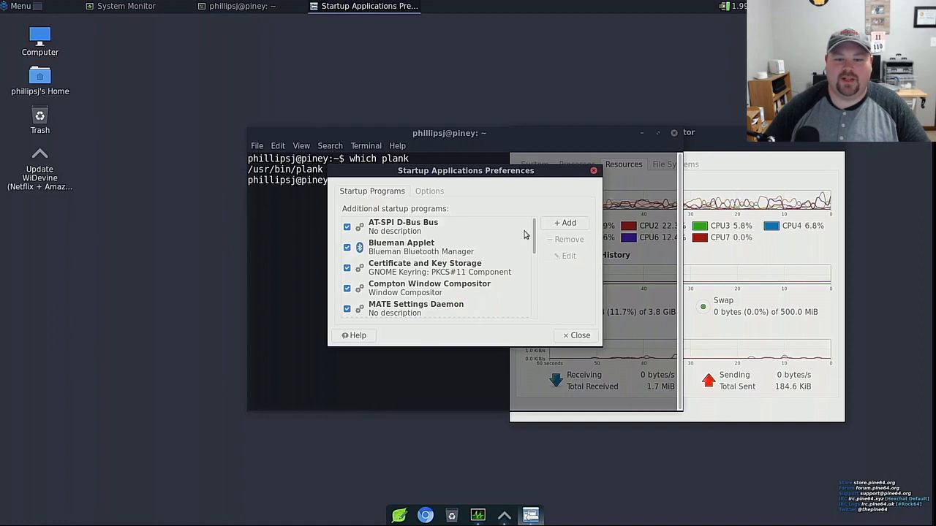
Add startup program Plank, command /usr/bin/plank, comment 'This is a simple dock.', then close
left_click(565, 223)
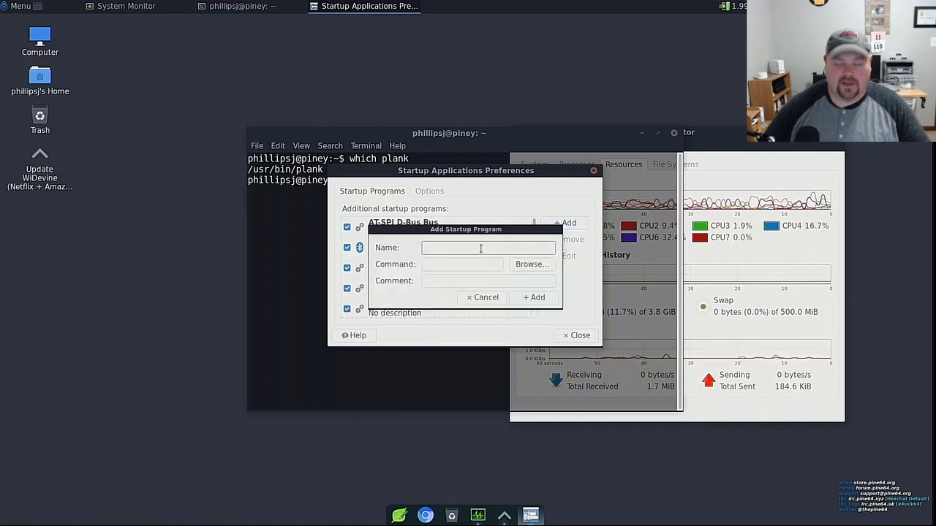
type("Plank")
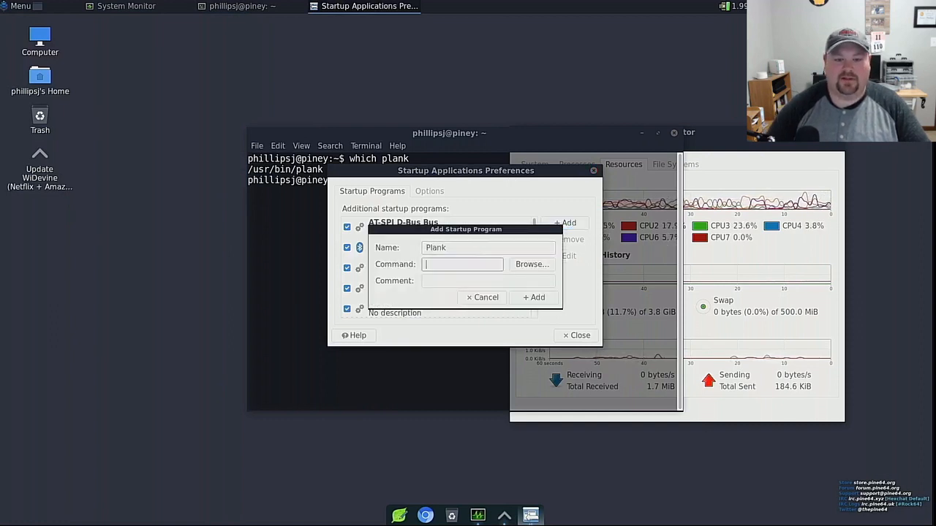
type("/usr/bin/plank")
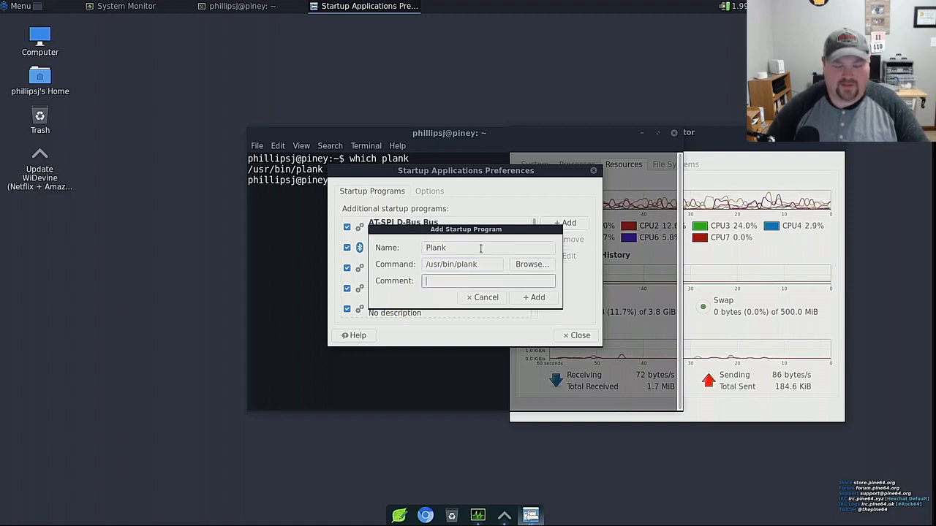
type("This is a simple dock.")
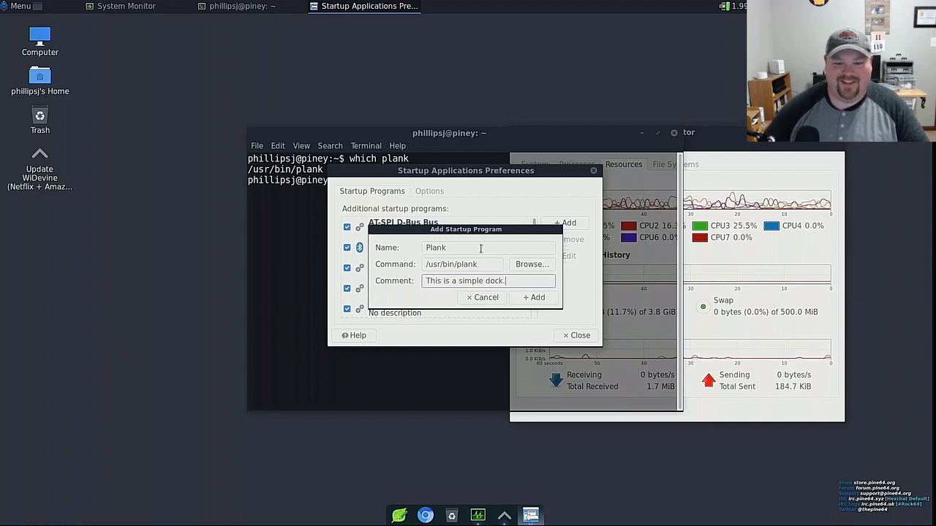
left_click(482, 297)
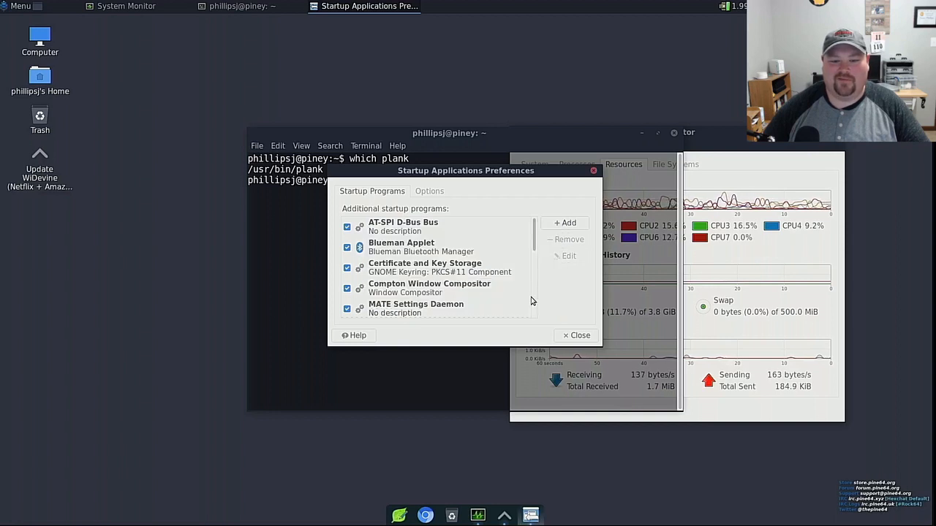
scroll("down", 3)
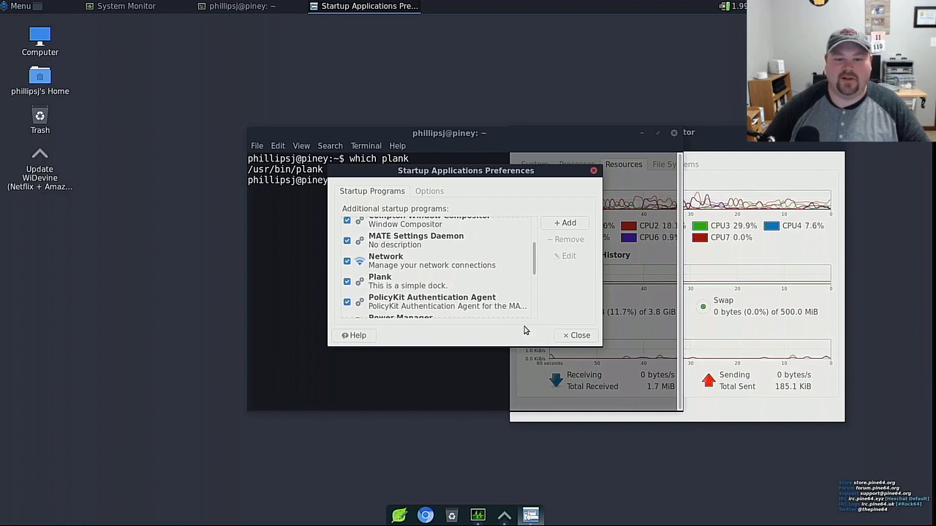
left_click(576, 335)
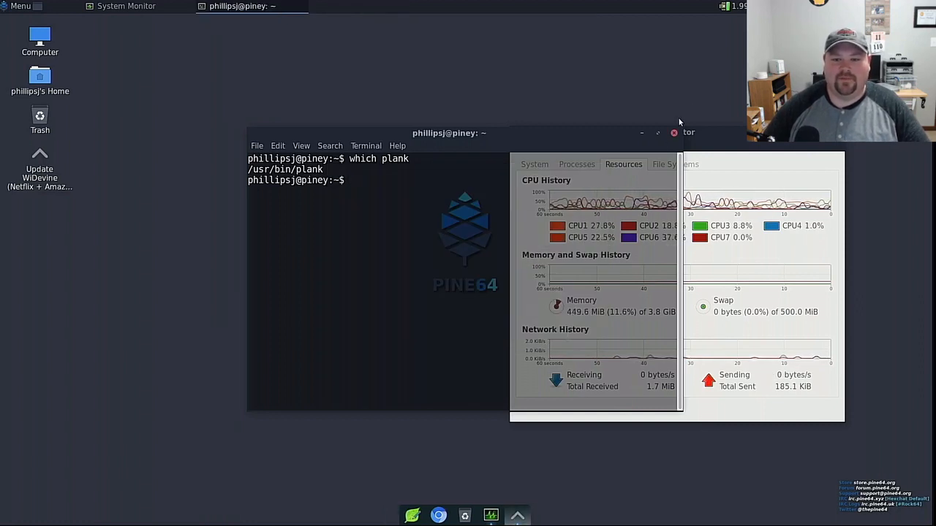
Close the terminal, then move System Monitor toward the centre and close it
left_click(673, 133)
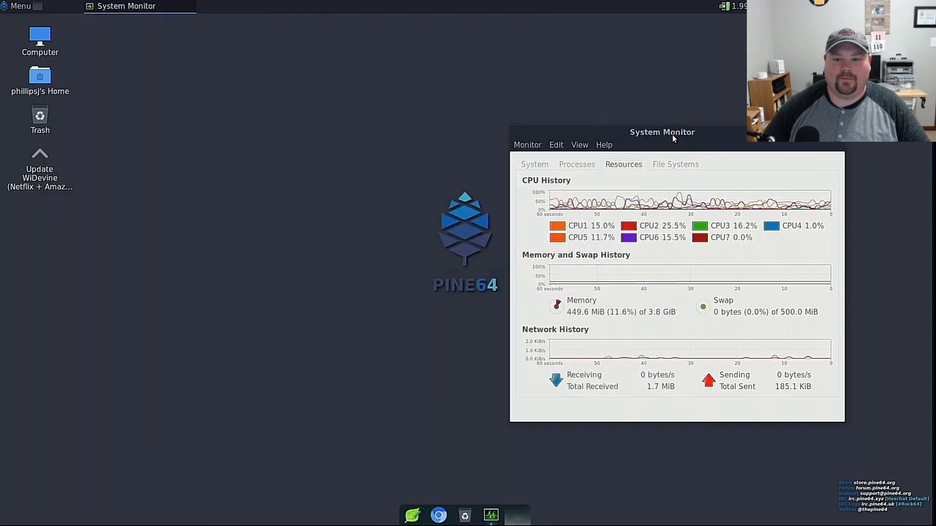
left_click_drag(662, 133, 574, 140)
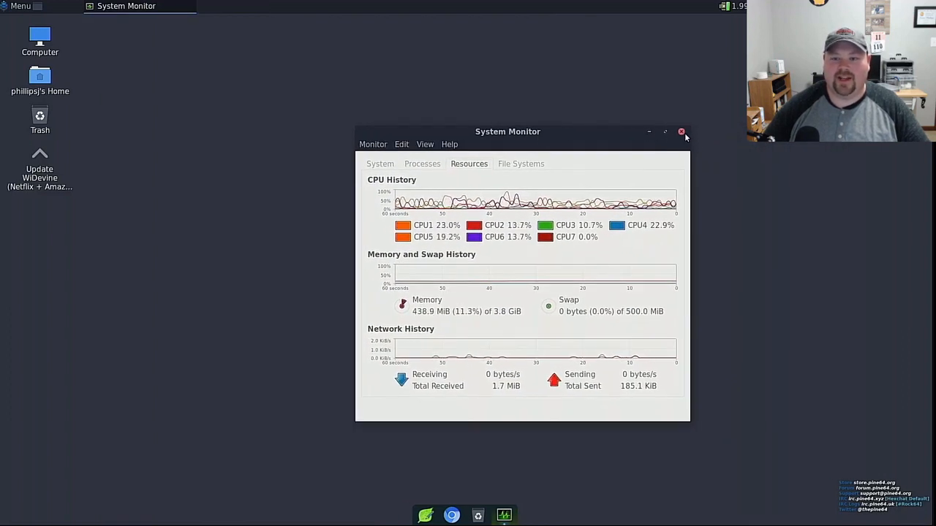
mouse_move(681, 131)
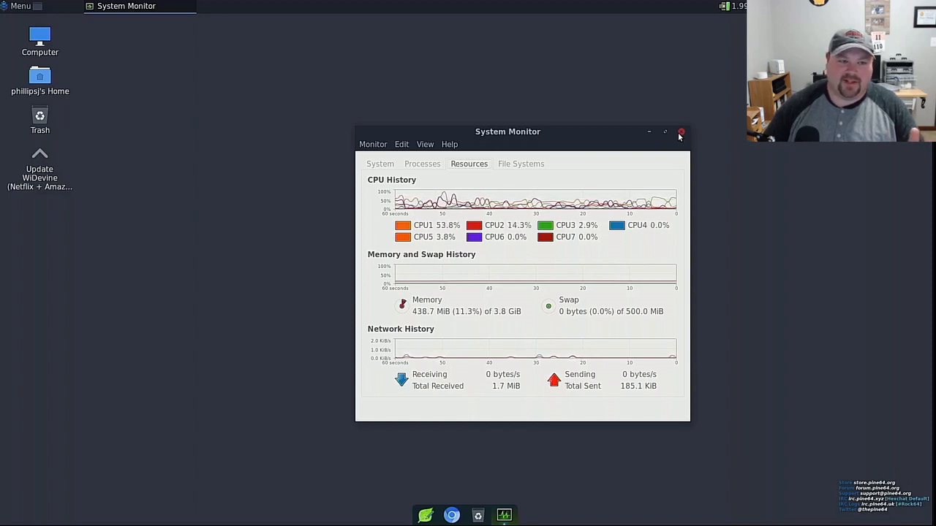
left_click(680, 132)
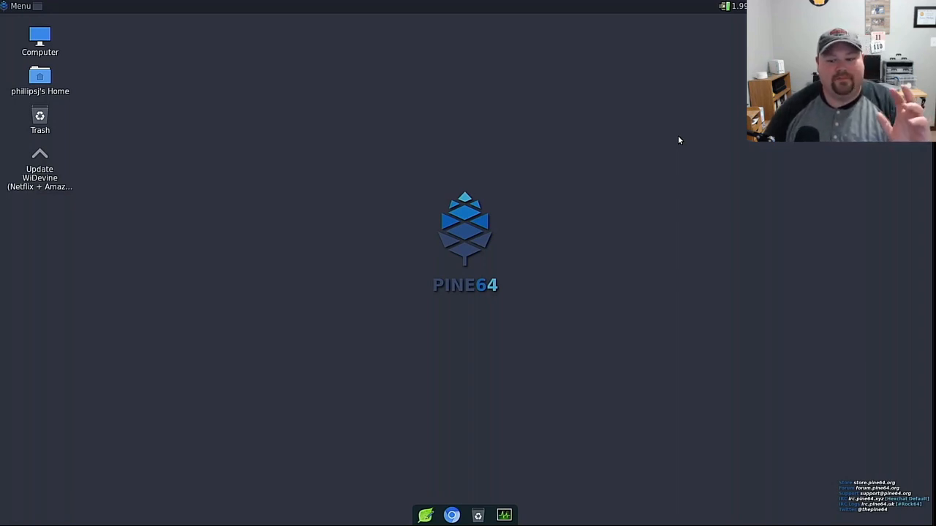
mouse_move(631, 159)
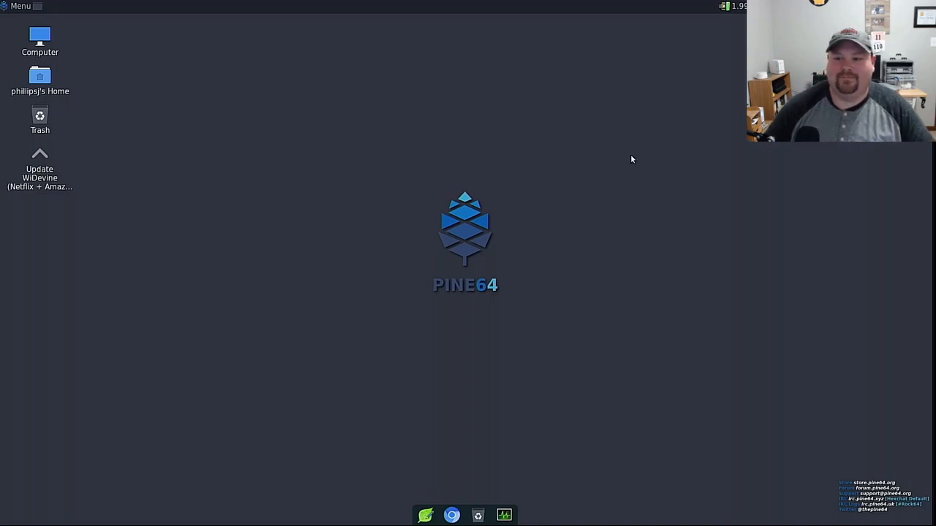